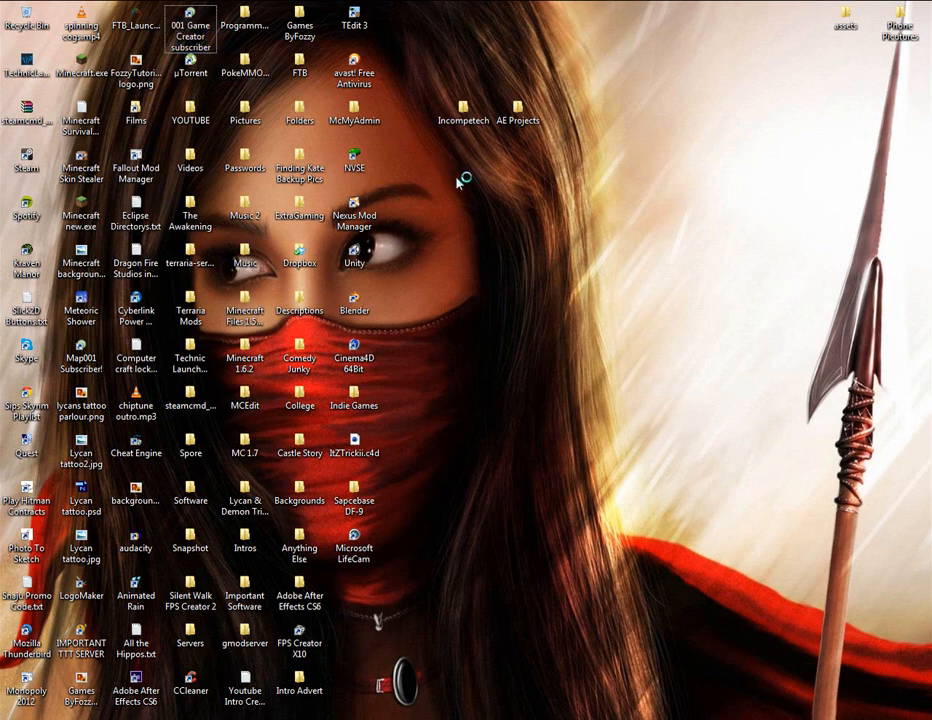
Launch 001 Game Creator and load the game from the Tutorials folder
double_click(190, 18)
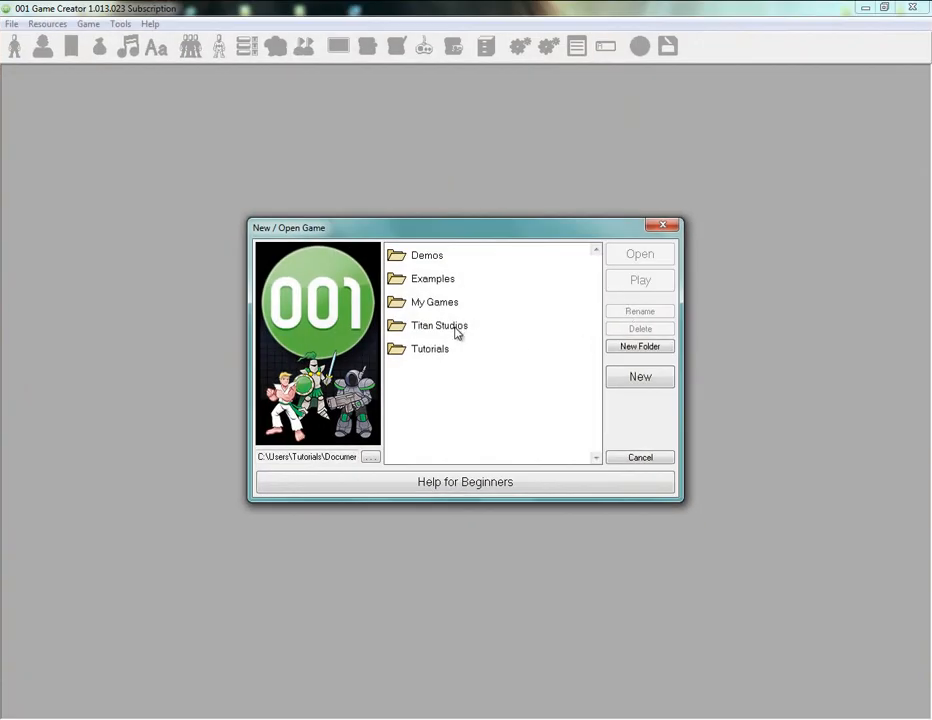
left_click(428, 348)
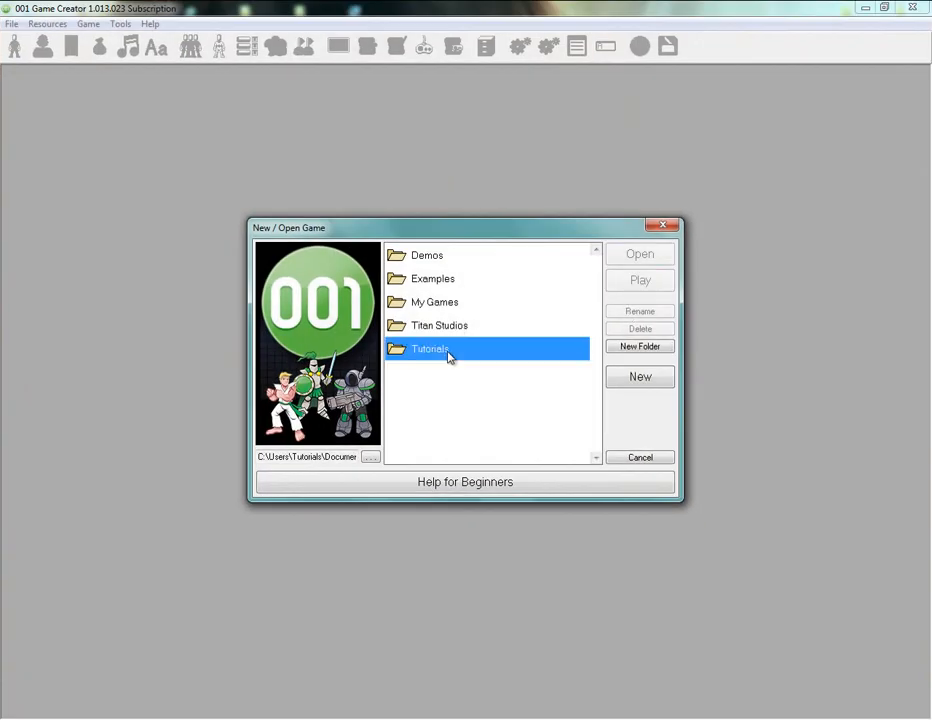
double_click(430, 348)
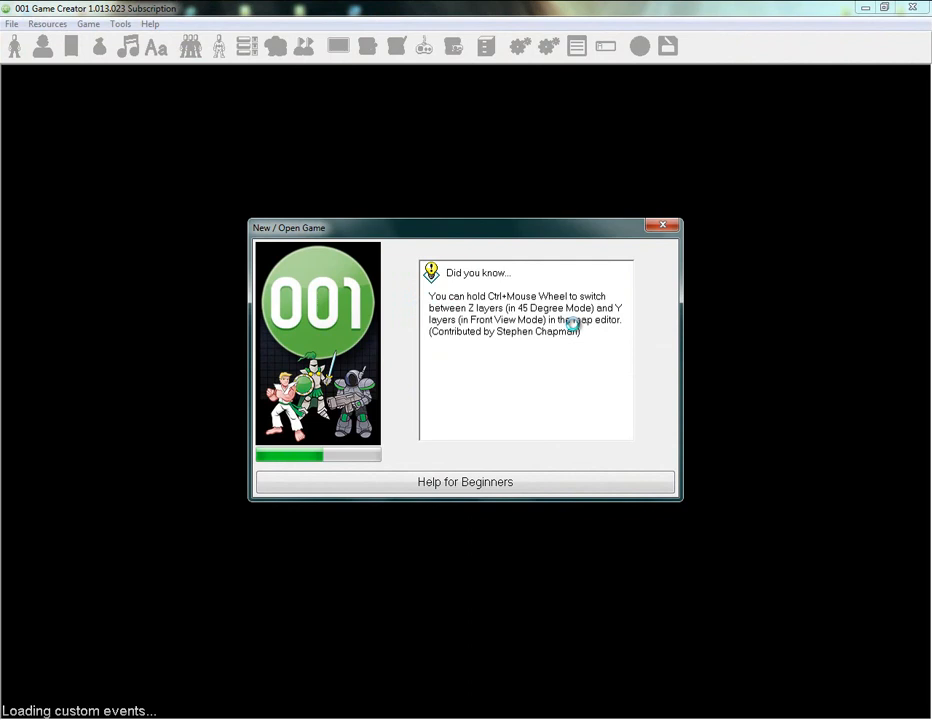
left_click(664, 224)
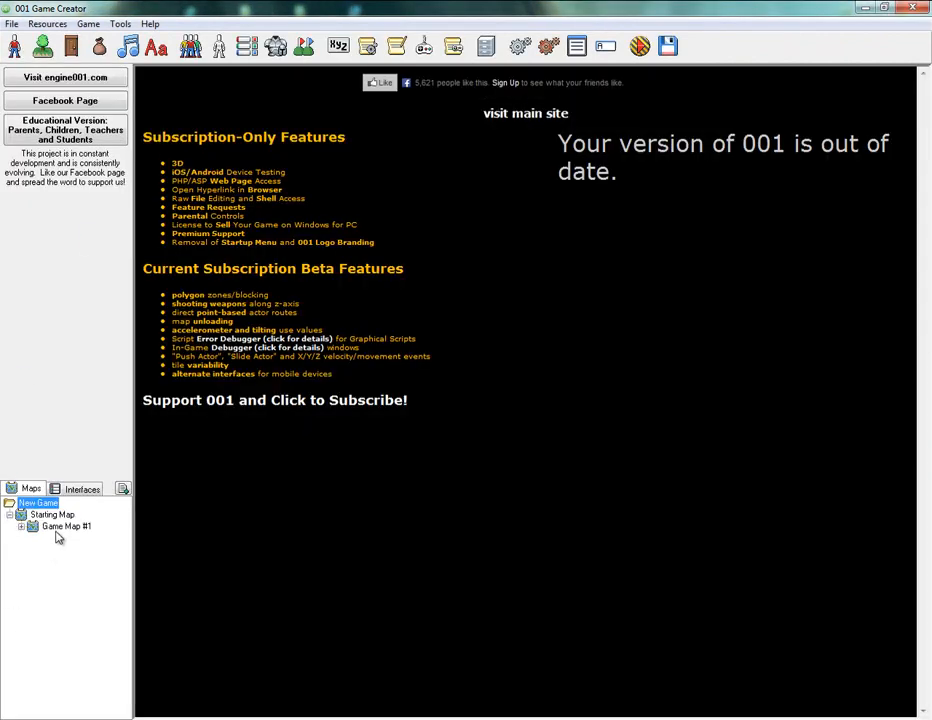
Place a Flame Cockroach actor on the grassy map above the wooden fence, confirming its template
left_click(24, 526)
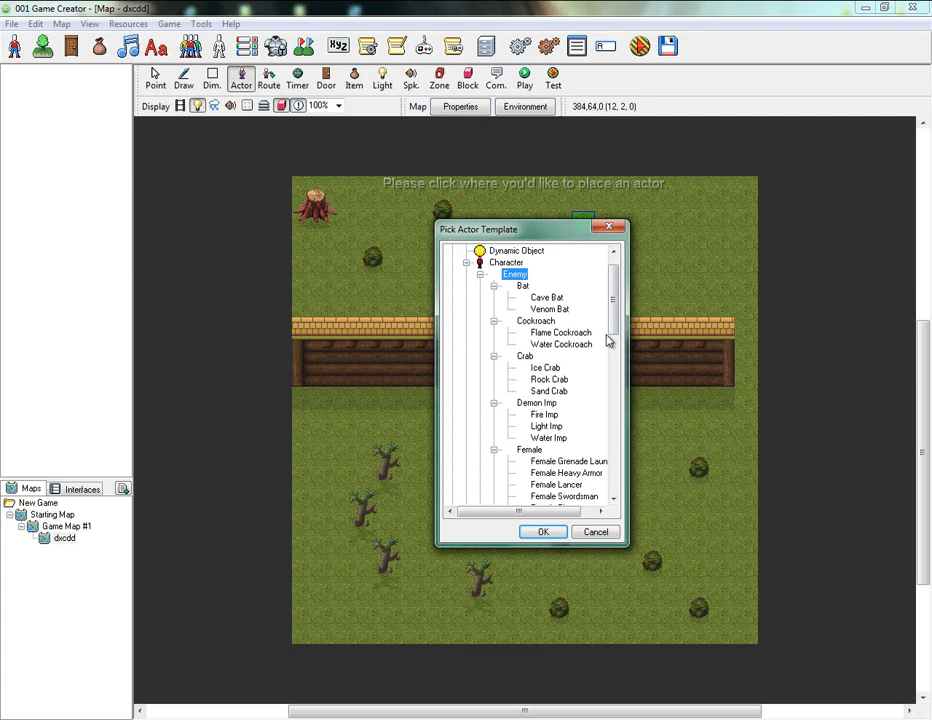
left_click(542, 532)
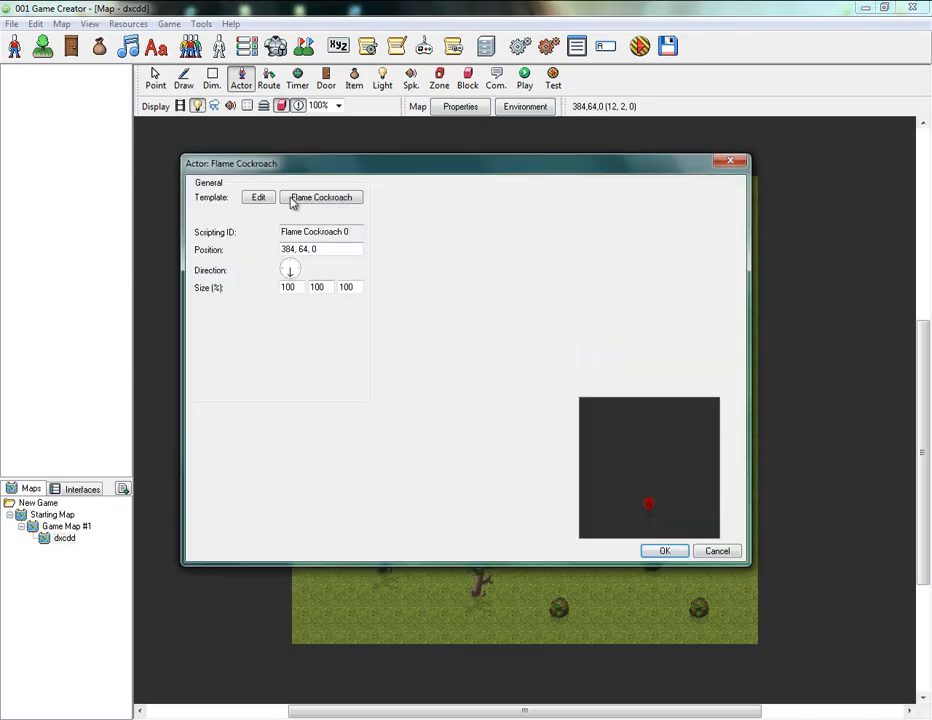
left_click(258, 198)
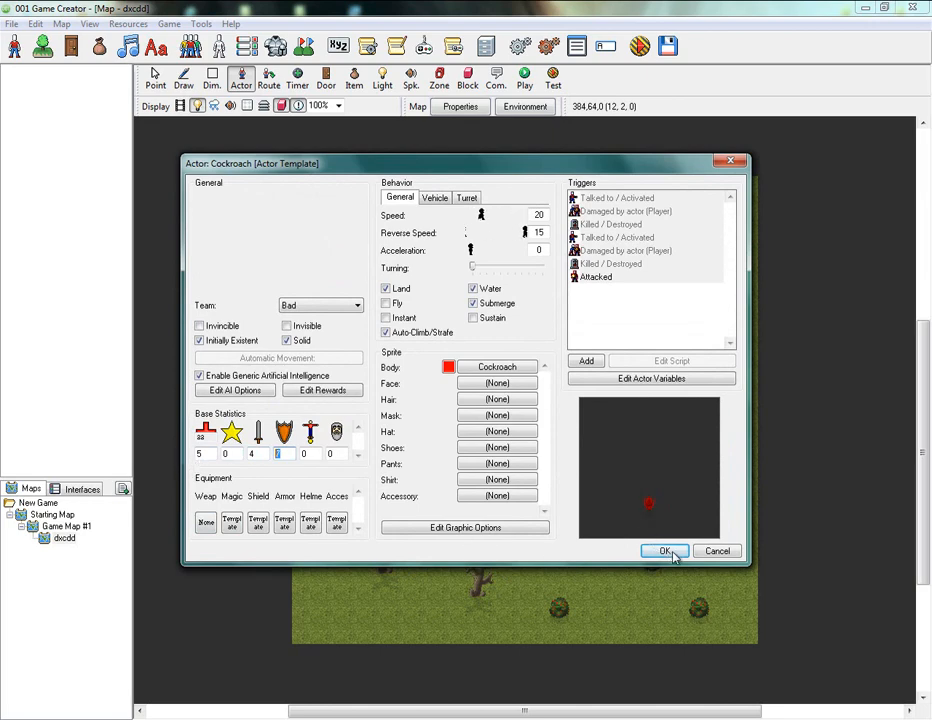
left_click(664, 552)
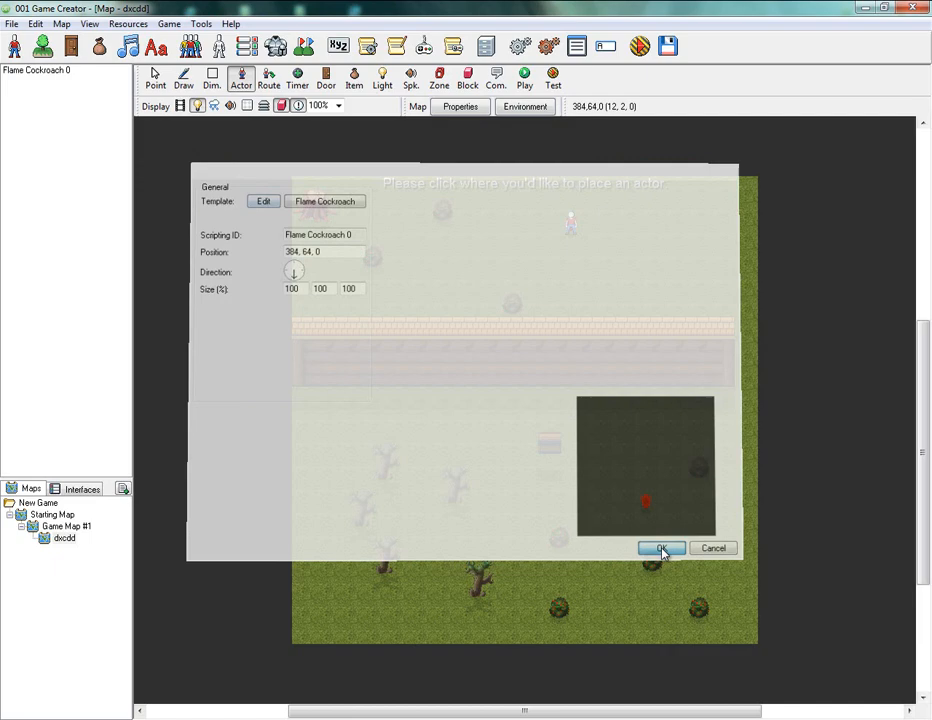
left_click(660, 548)
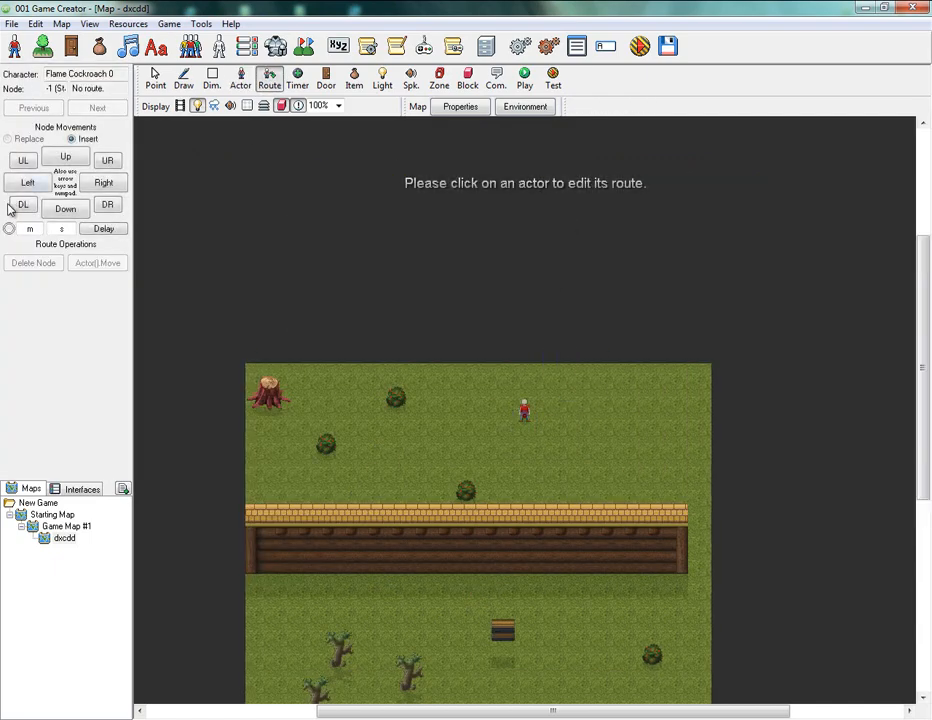
Select the Flame Cockroach to lay out its walking route
left_click(104, 182)
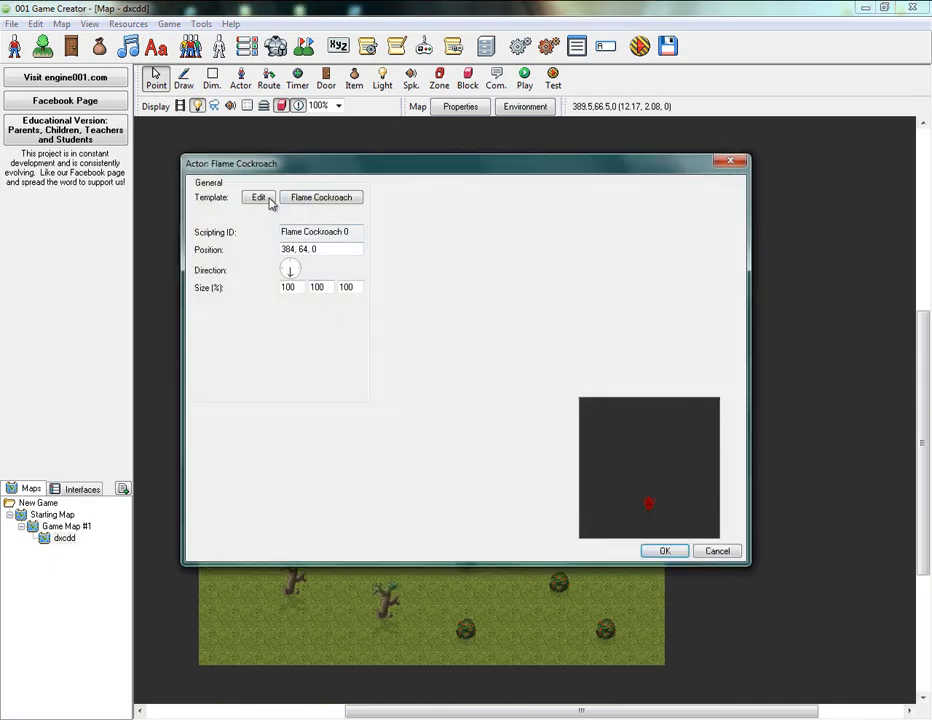
Confirm and close the Flame Cockroach actor settings, keeping its rectangular route
left_click(260, 198)
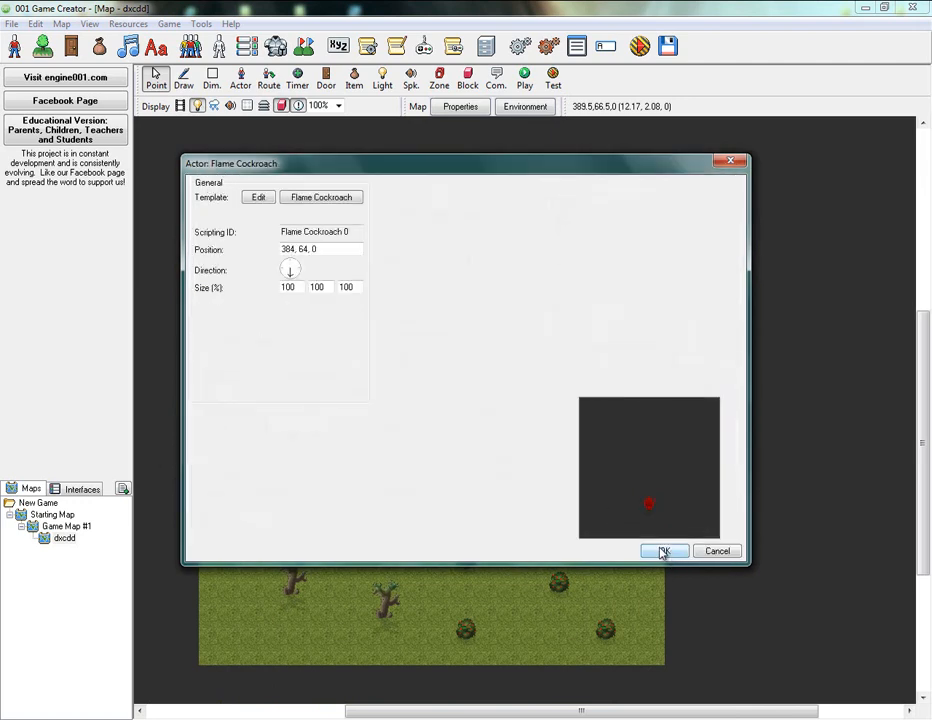
left_click(664, 552)
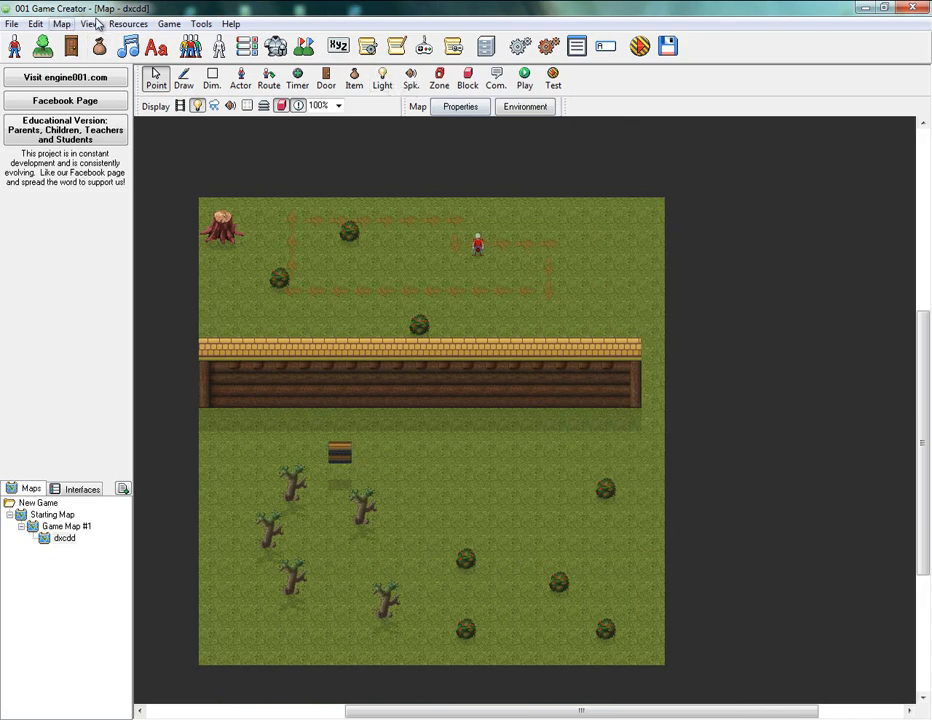
mouse_move(368, 46)
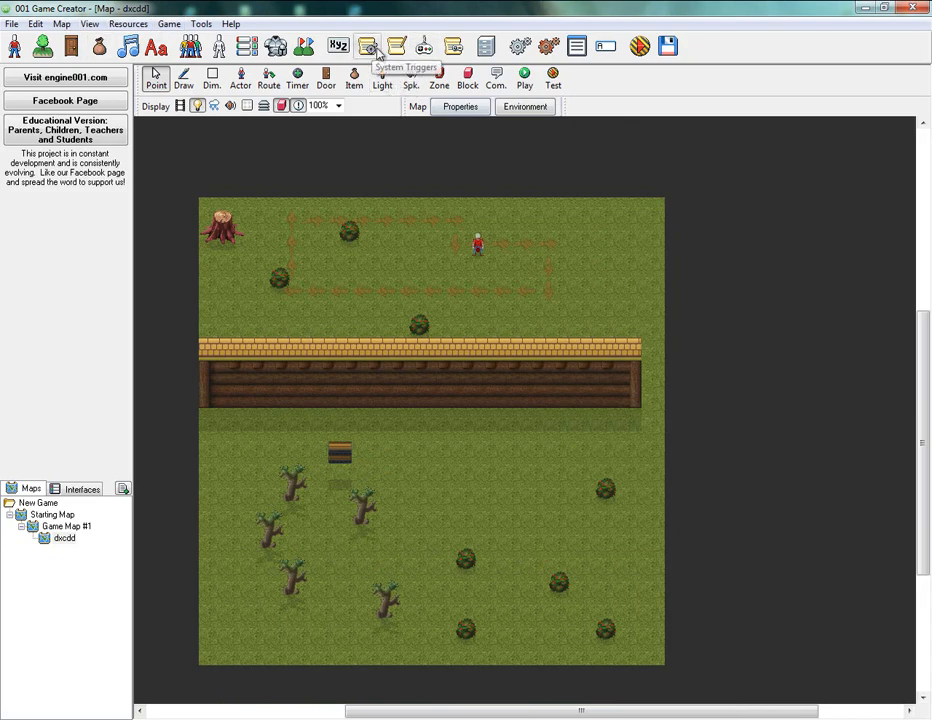
left_click(368, 46)
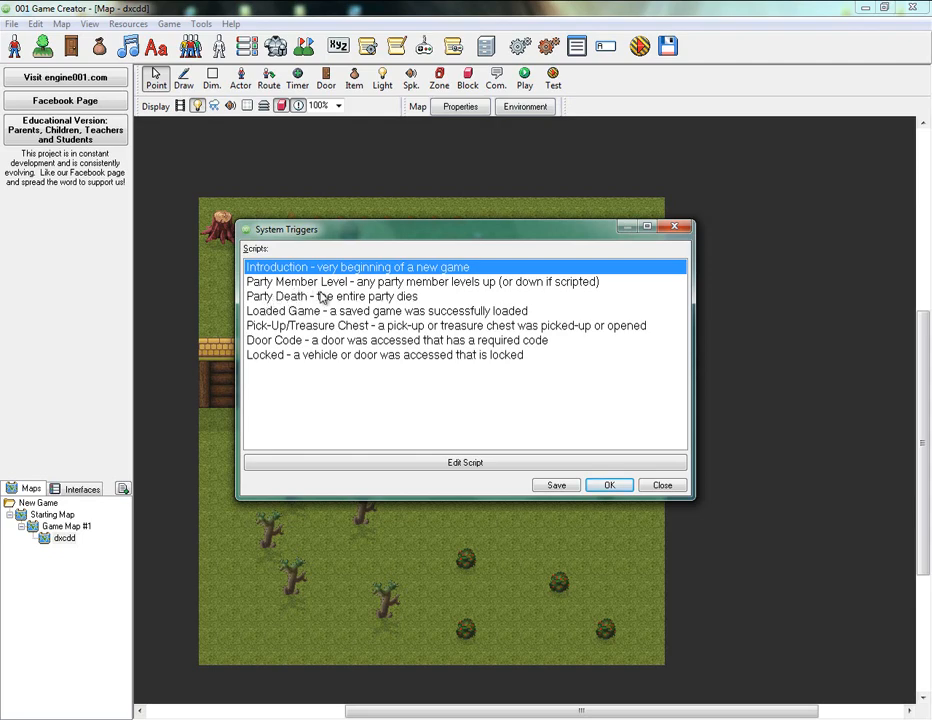
mouse_move(366, 304)
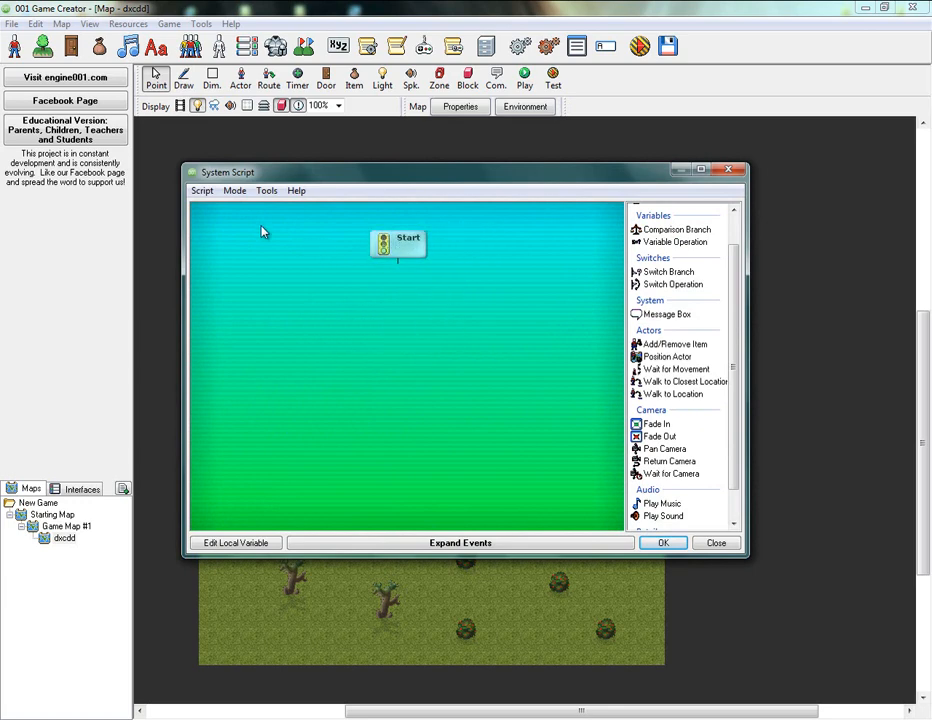
left_click(202, 190)
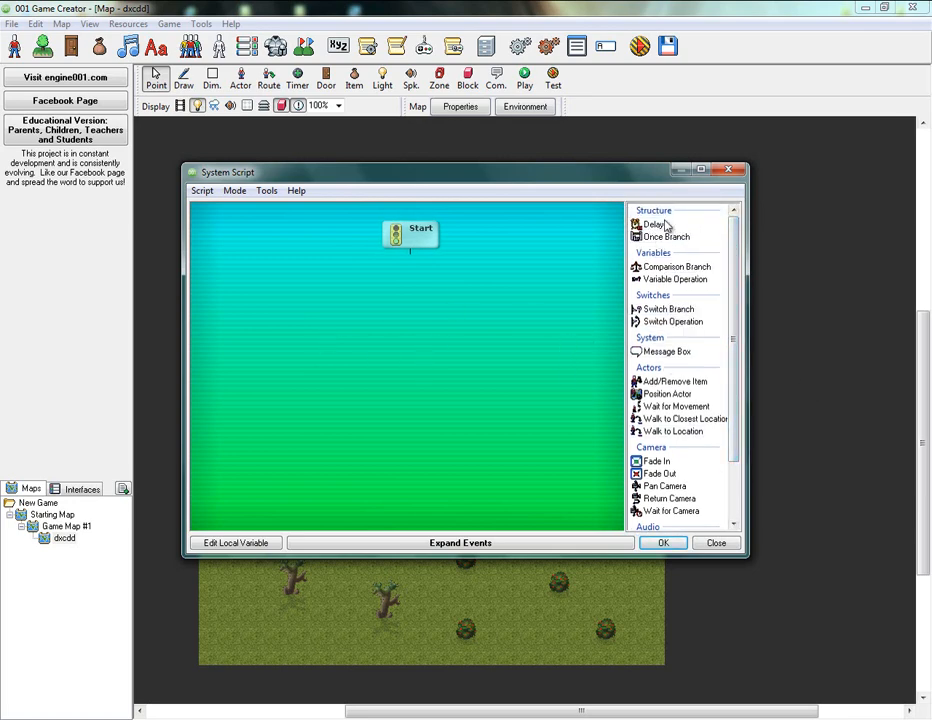
mouse_move(500, 238)
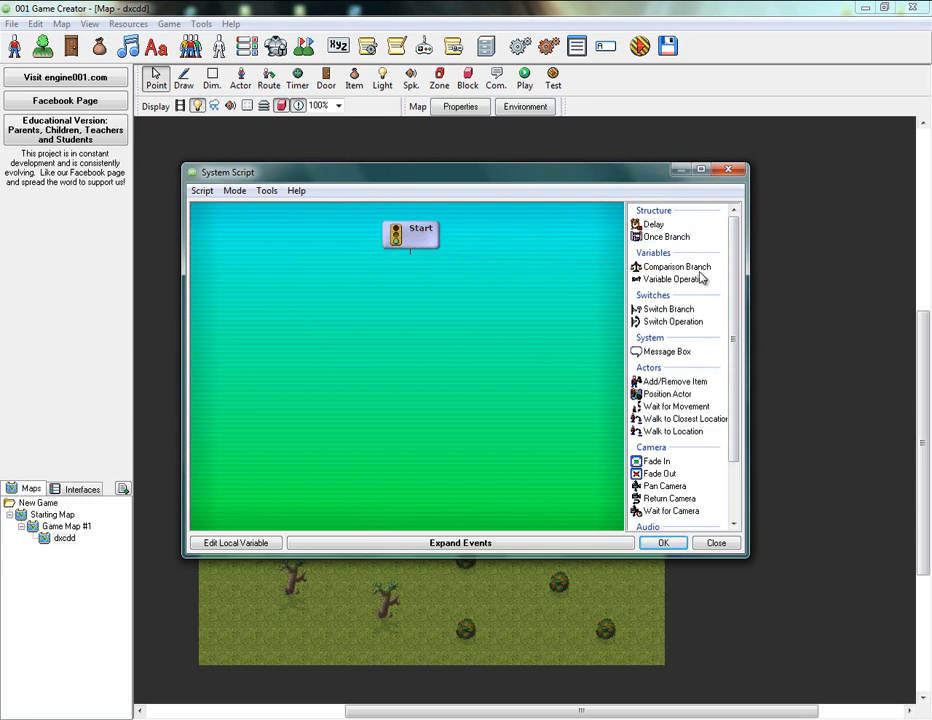
mouse_move(666, 236)
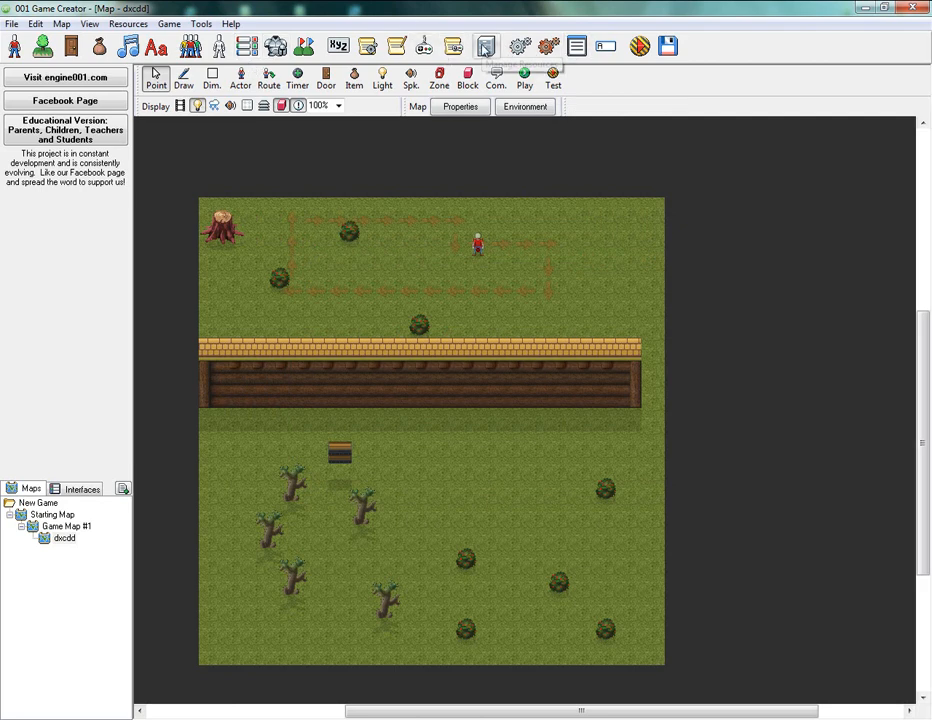
mouse_move(452, 46)
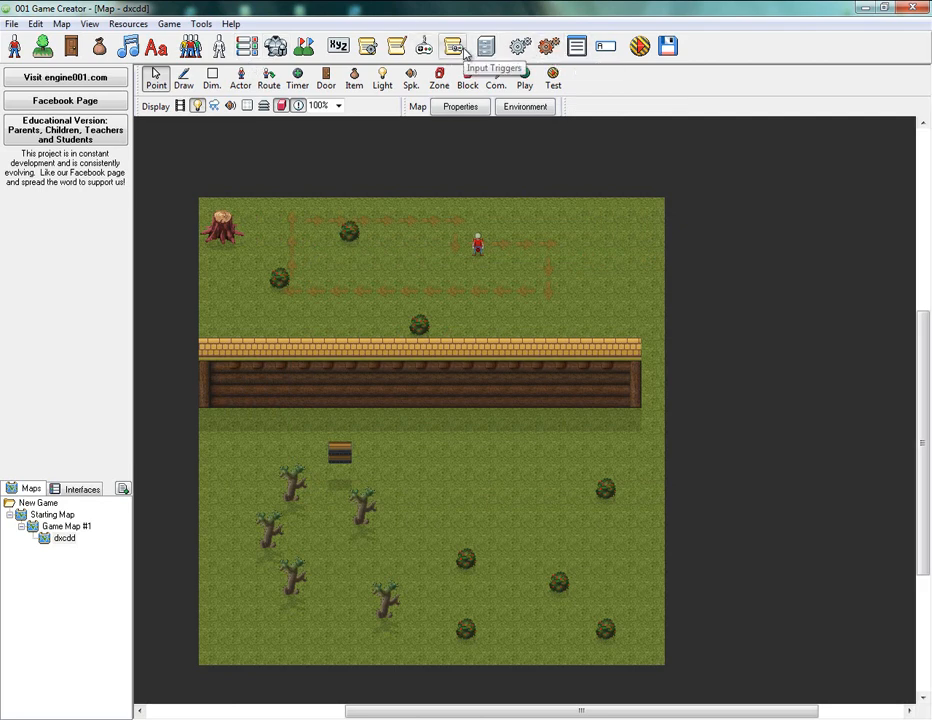
mouse_move(338, 46)
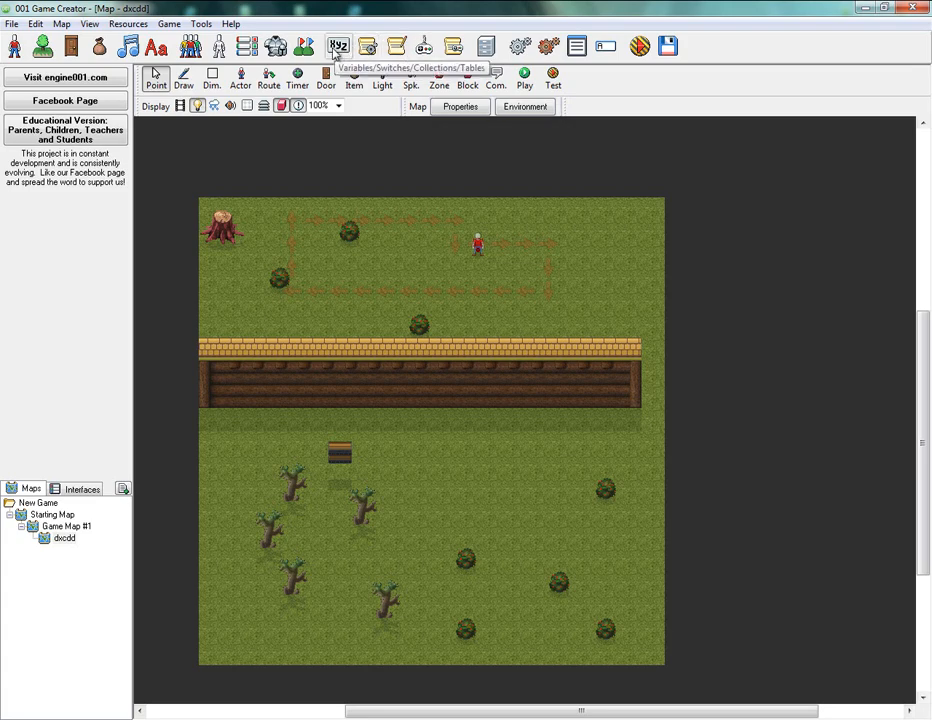
Add a global variable named Deaths for counting player deaths
left_click(338, 46)
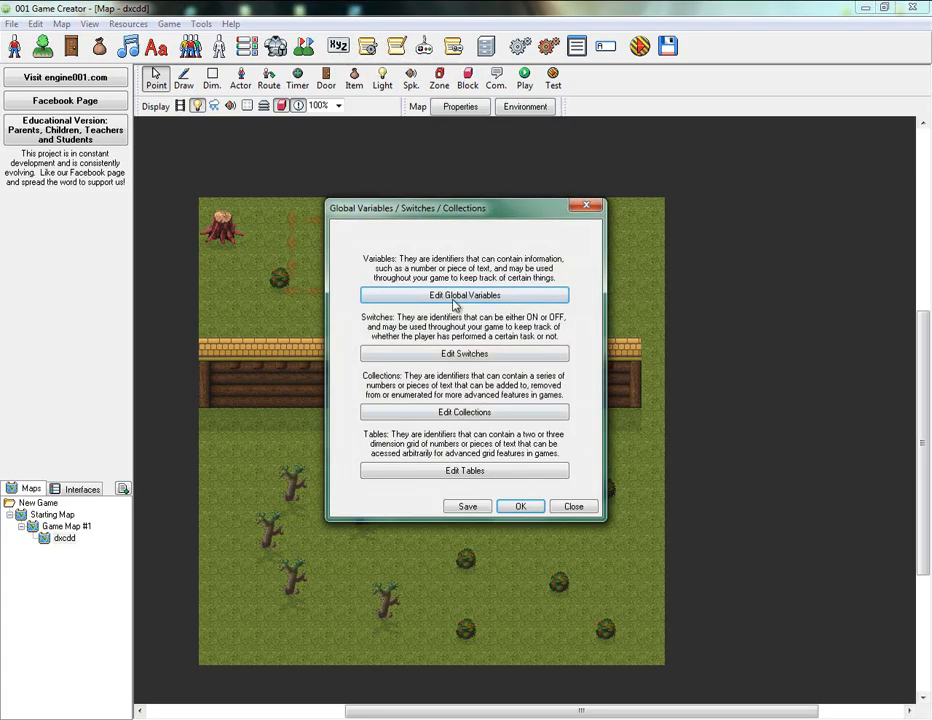
left_click(464, 294)
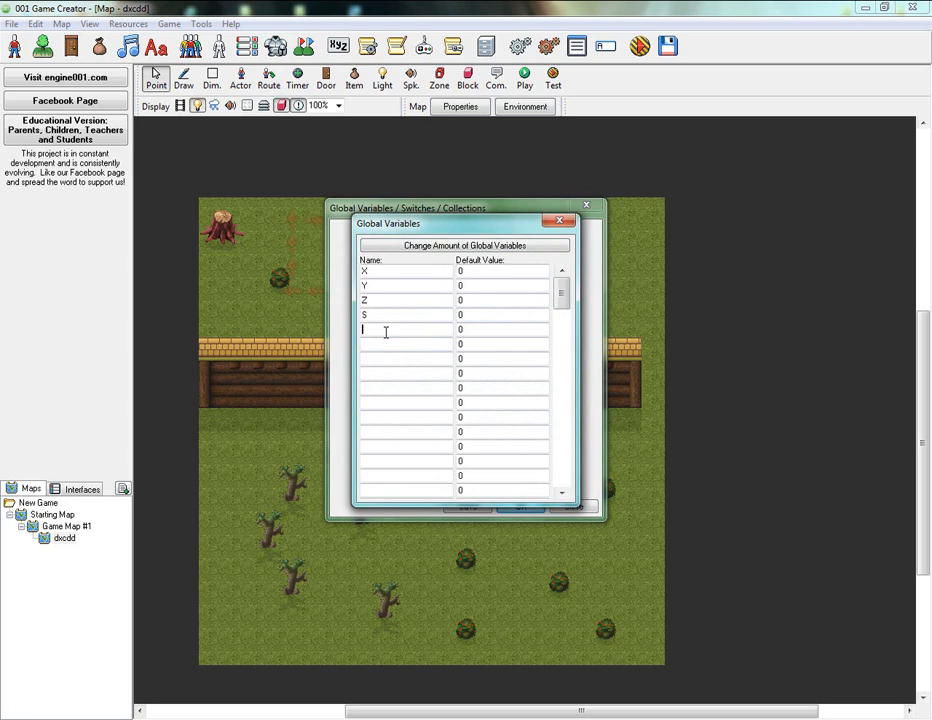
type("Dea")
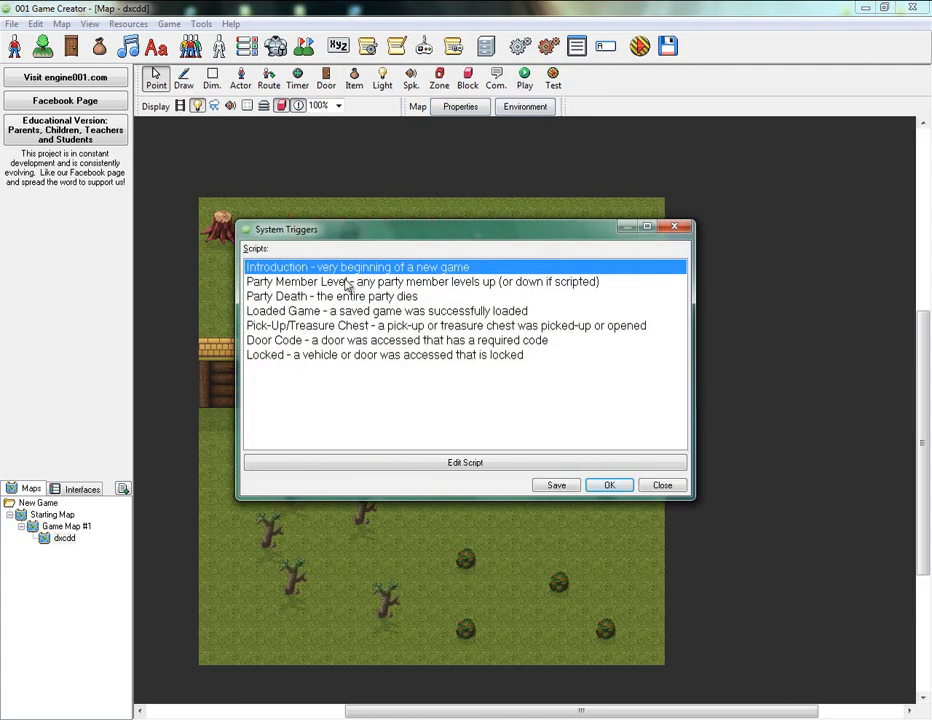
Add a Message Box event under Start in the Party Death script
left_click(464, 462)
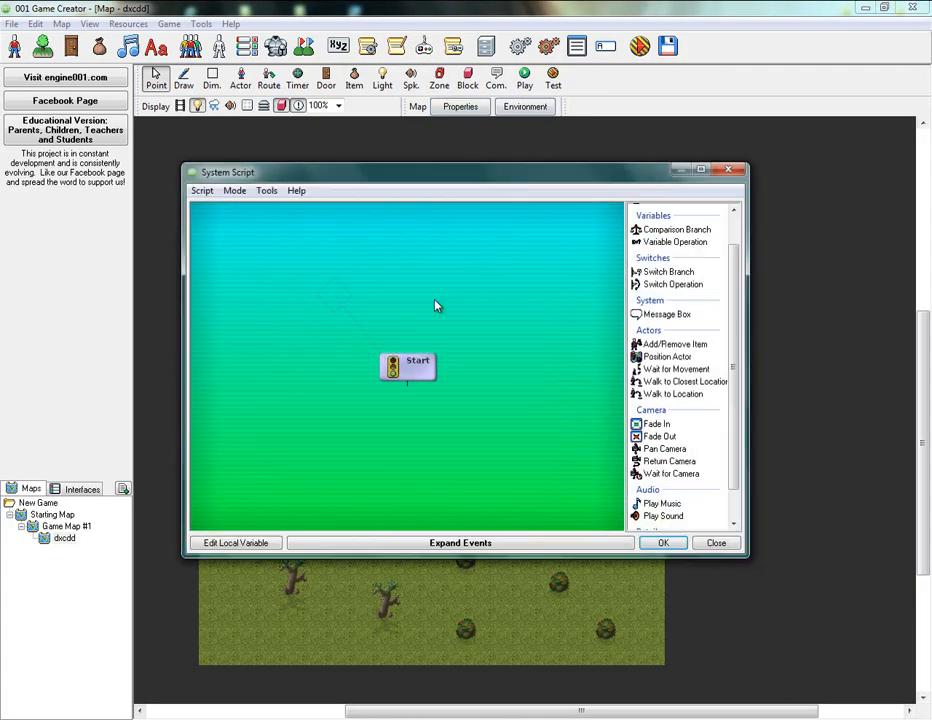
left_click_drag(408, 364, 440, 358)
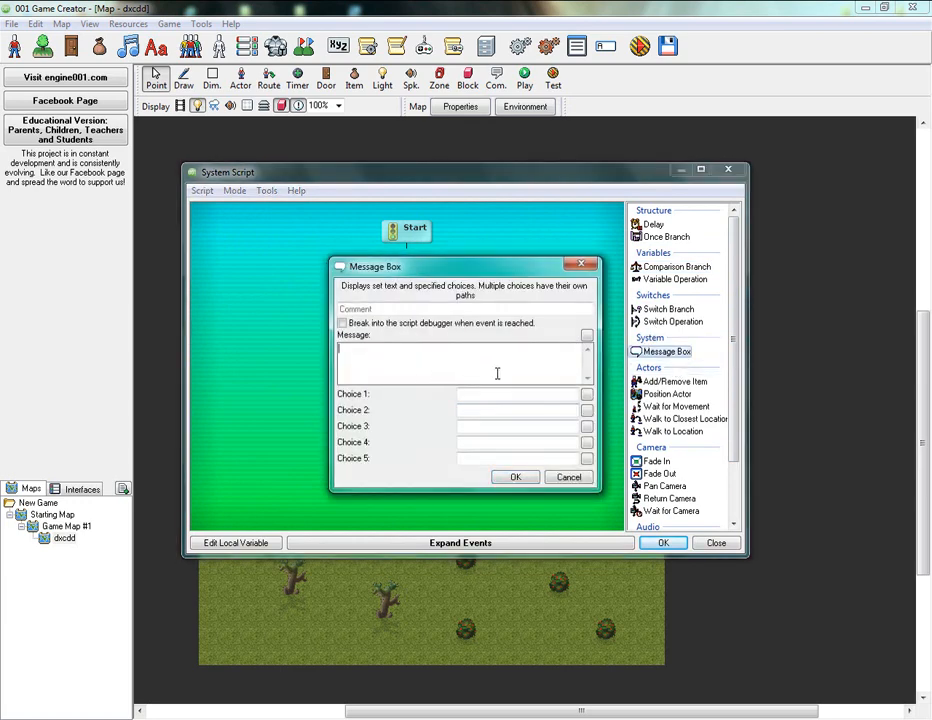
Set the message to "You have died V[Deaths] times out of 3" and confirm it
type("You died,")
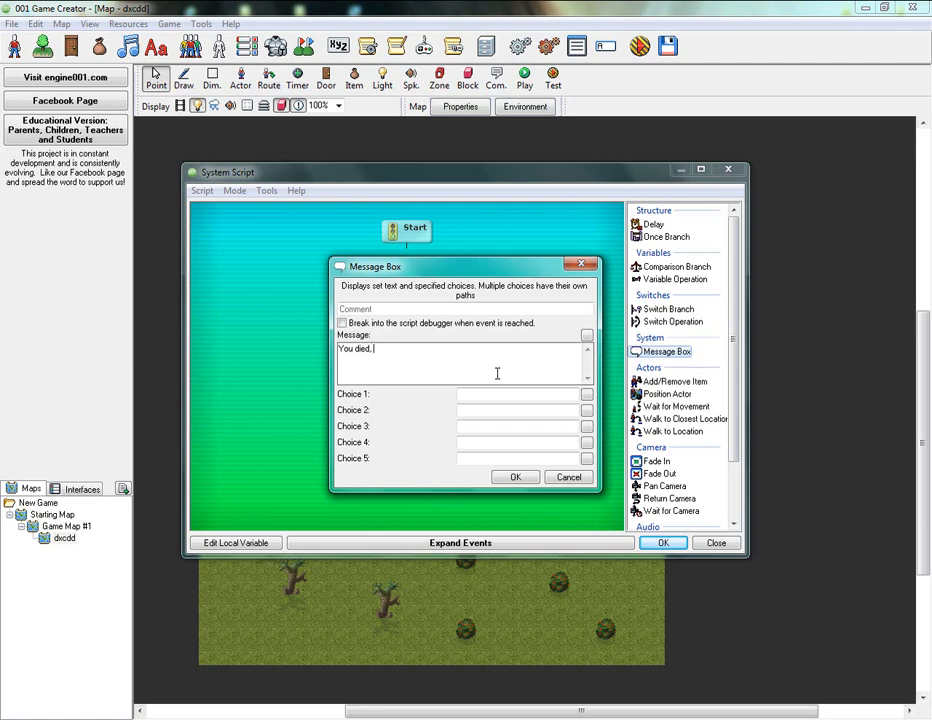
type("you have")
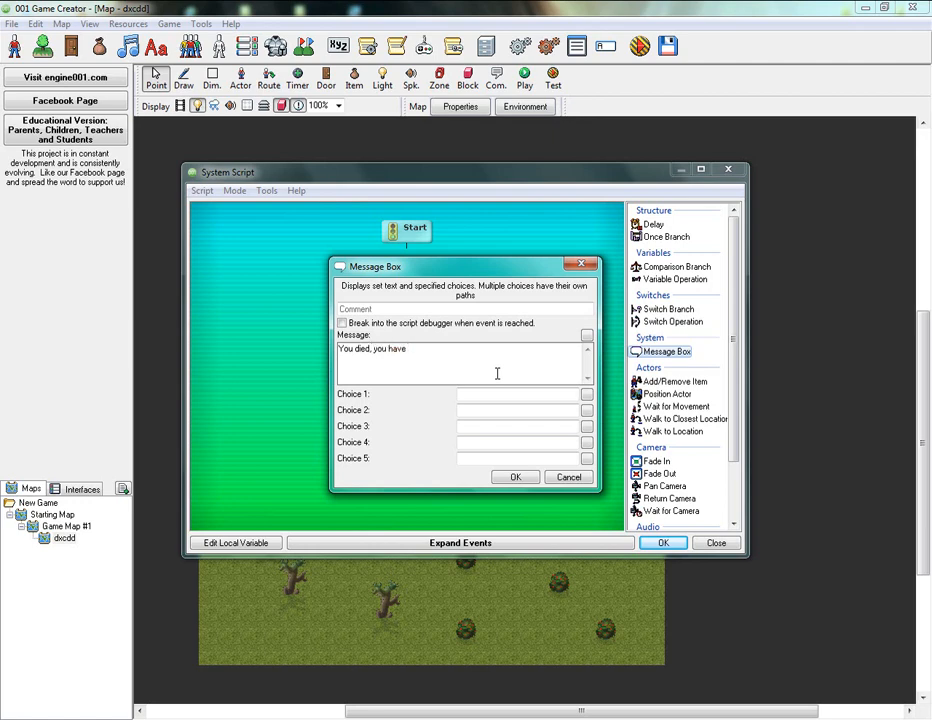
key("BackSpace")
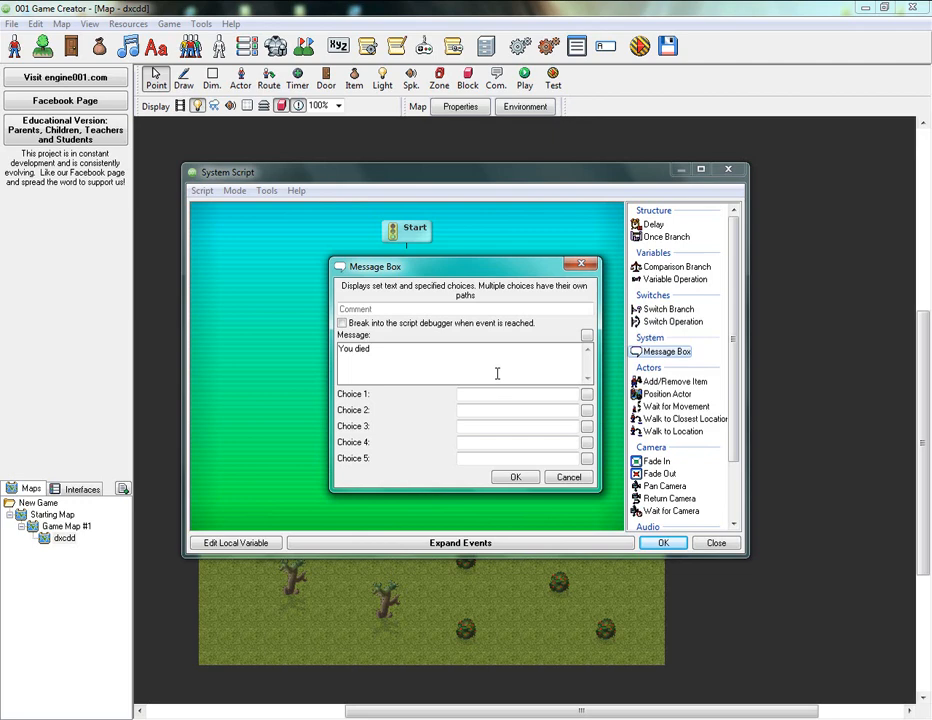
type("You h")
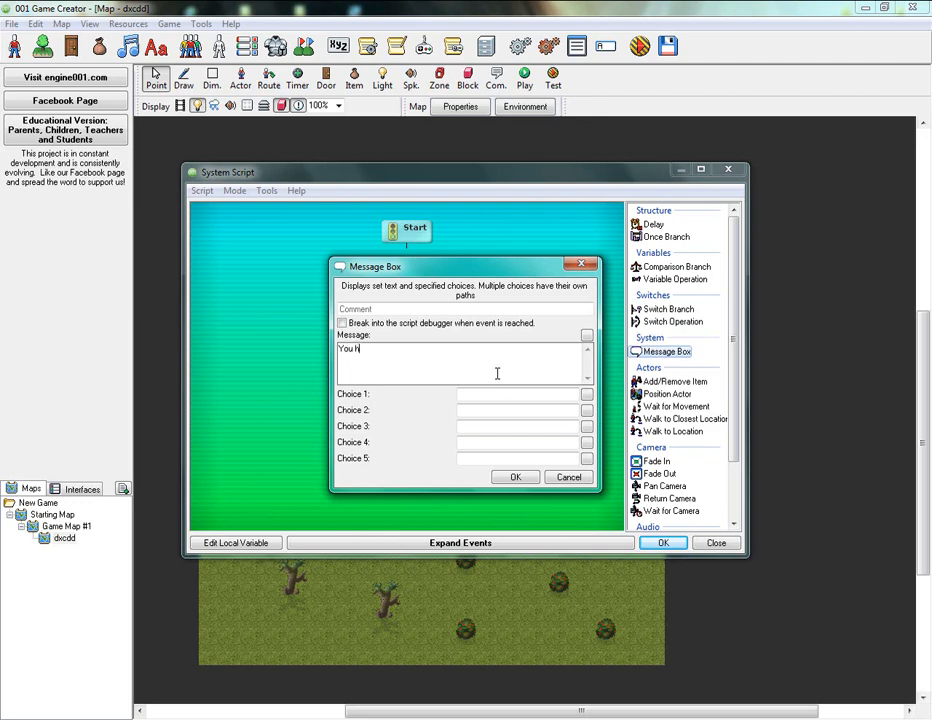
type("ave died \\V[Deaths")
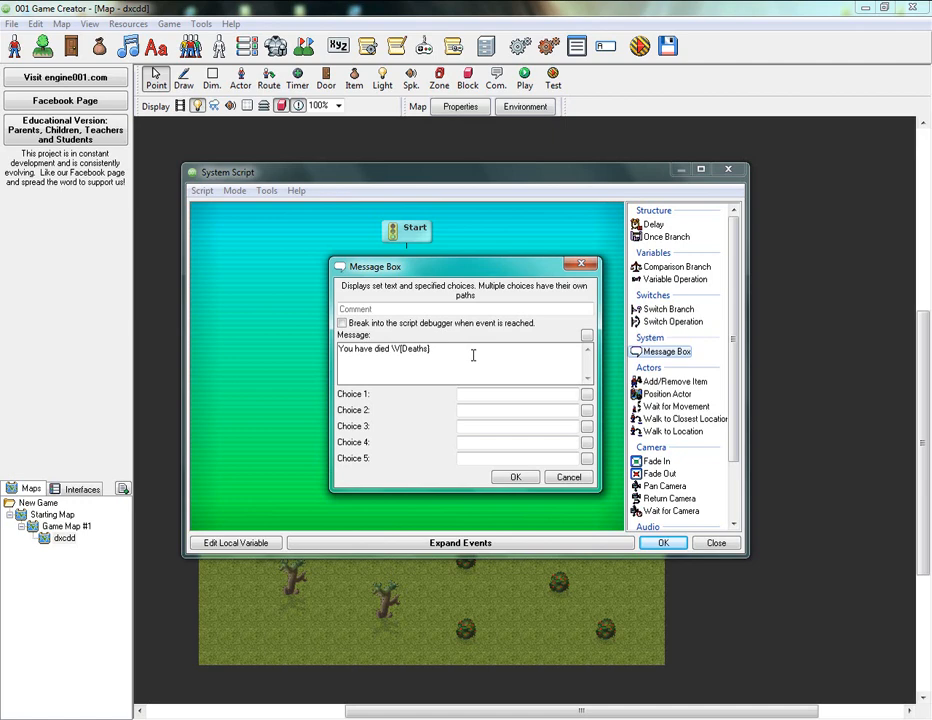
type("times")
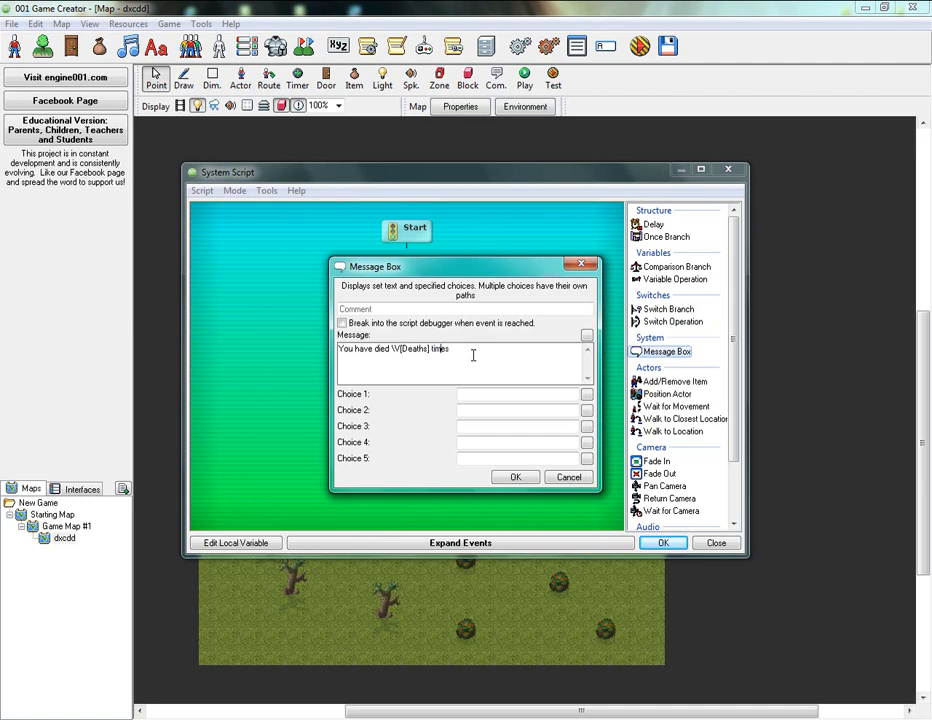
type("]")
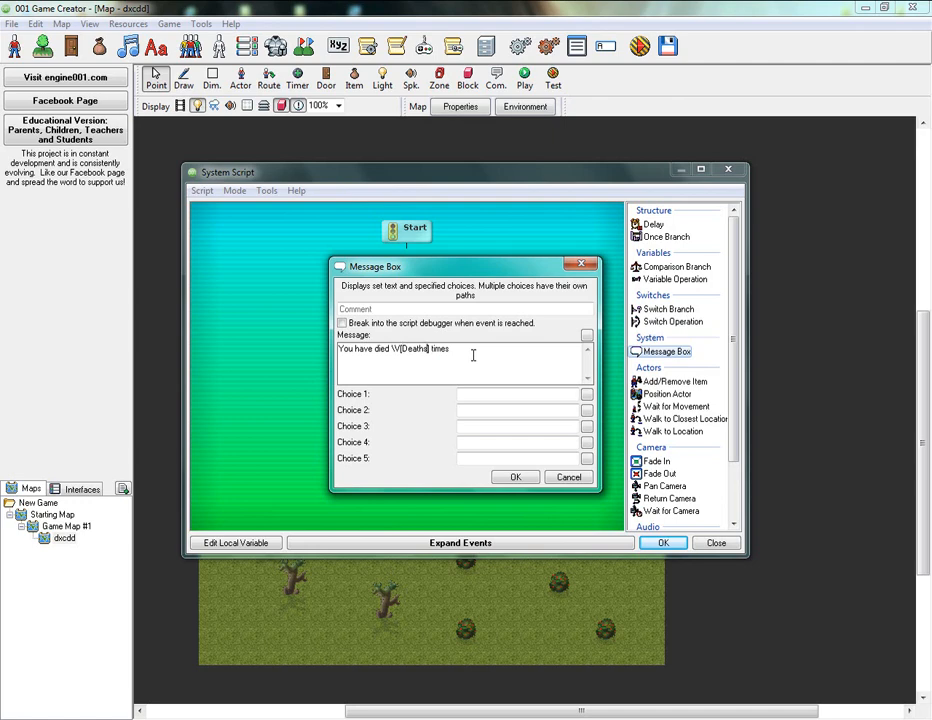
type("out of")
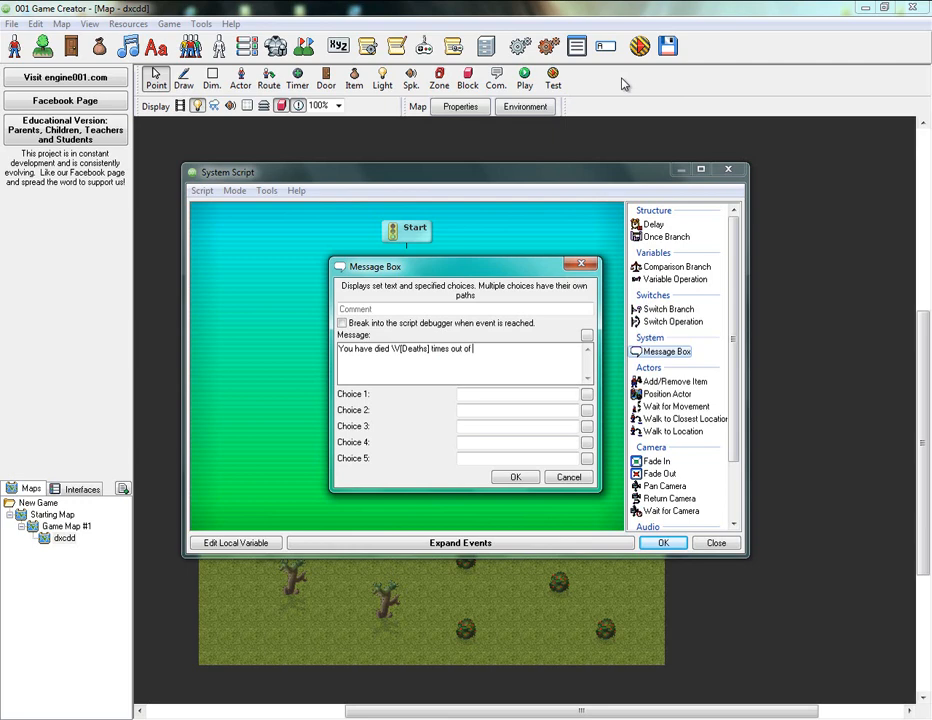
double_click(412, 348)
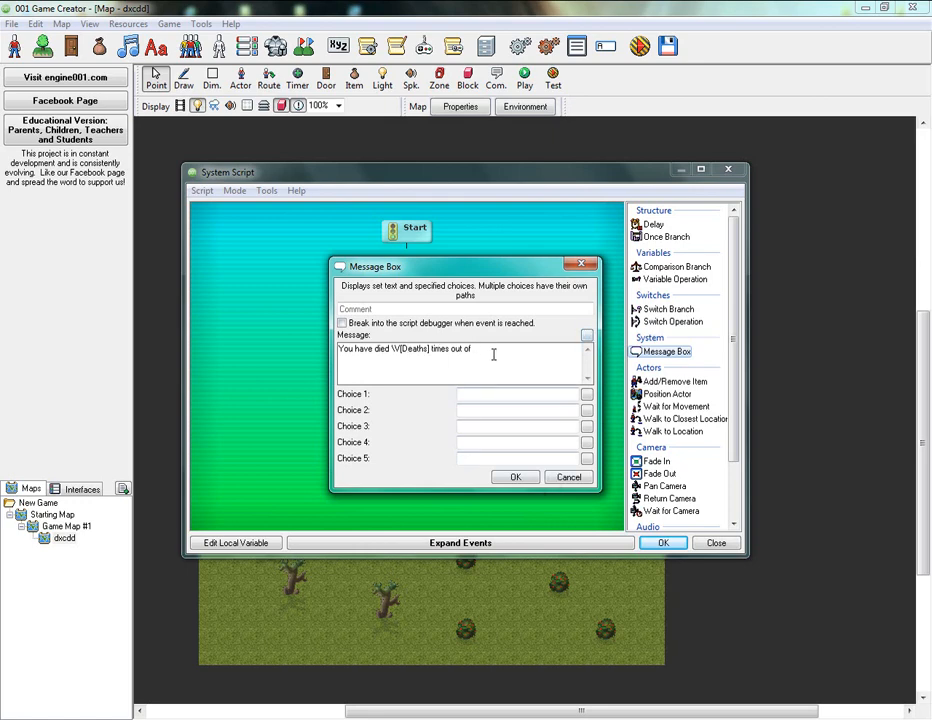
type("3")
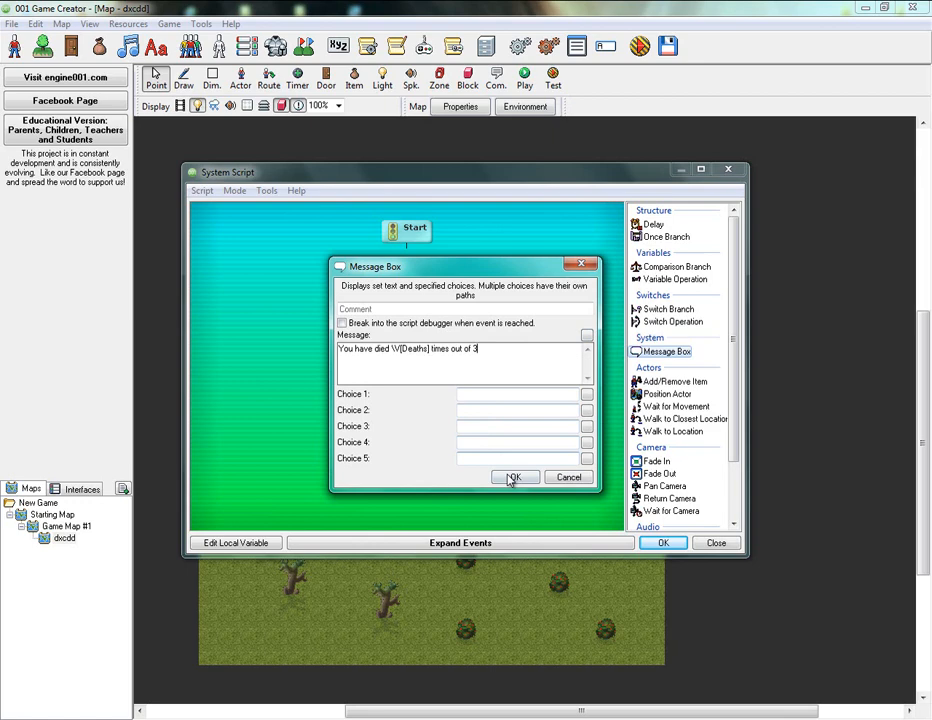
left_click(512, 476)
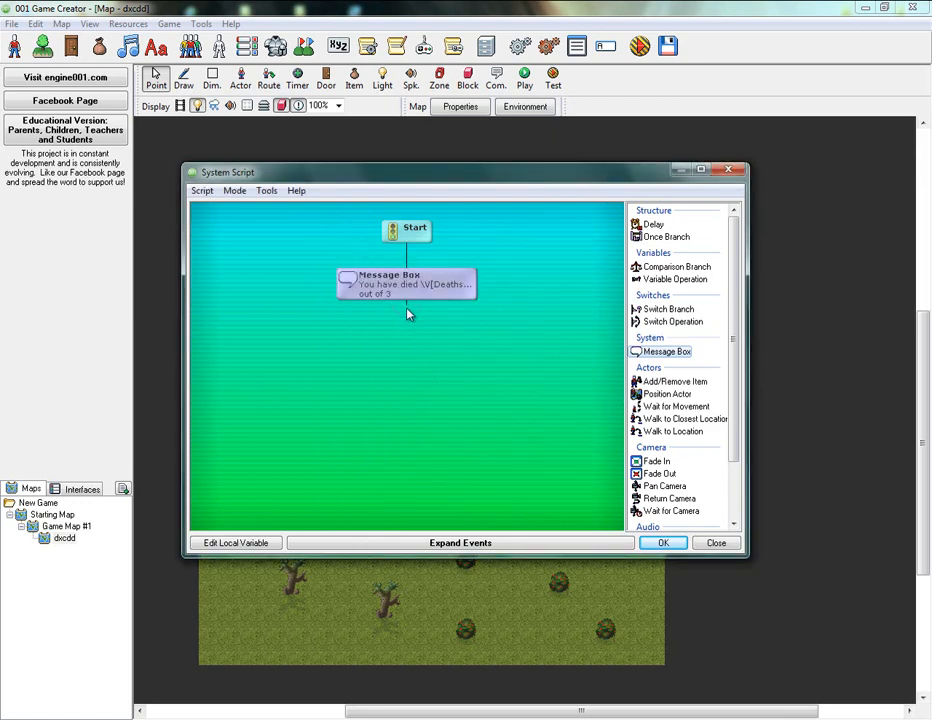
Give the death message a 'respawn' choice in Choice 1 and close the script
double_click(408, 284)
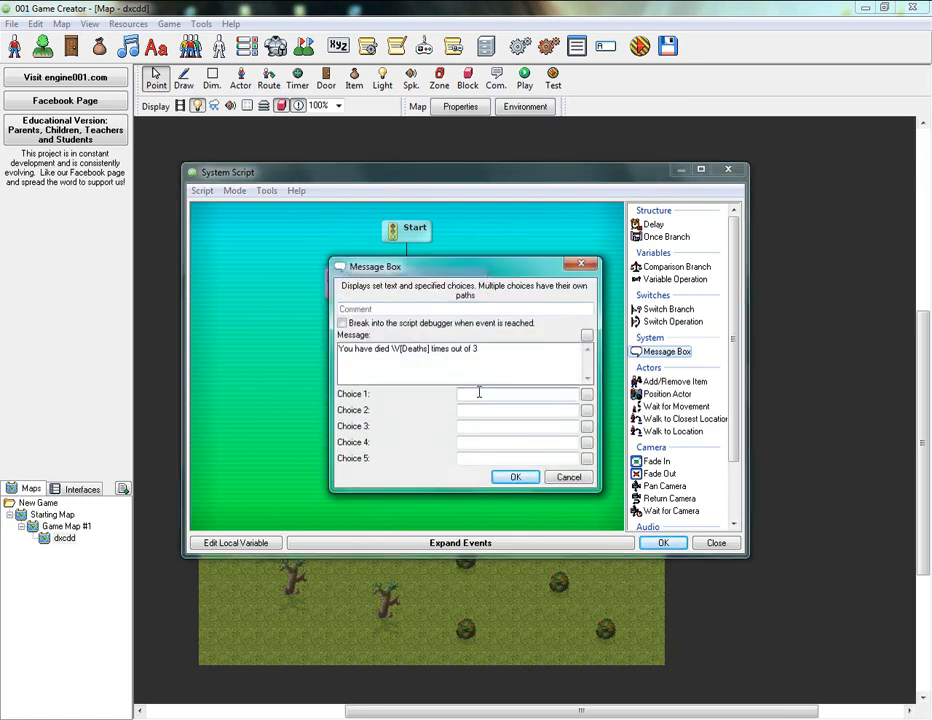
type("respawn")
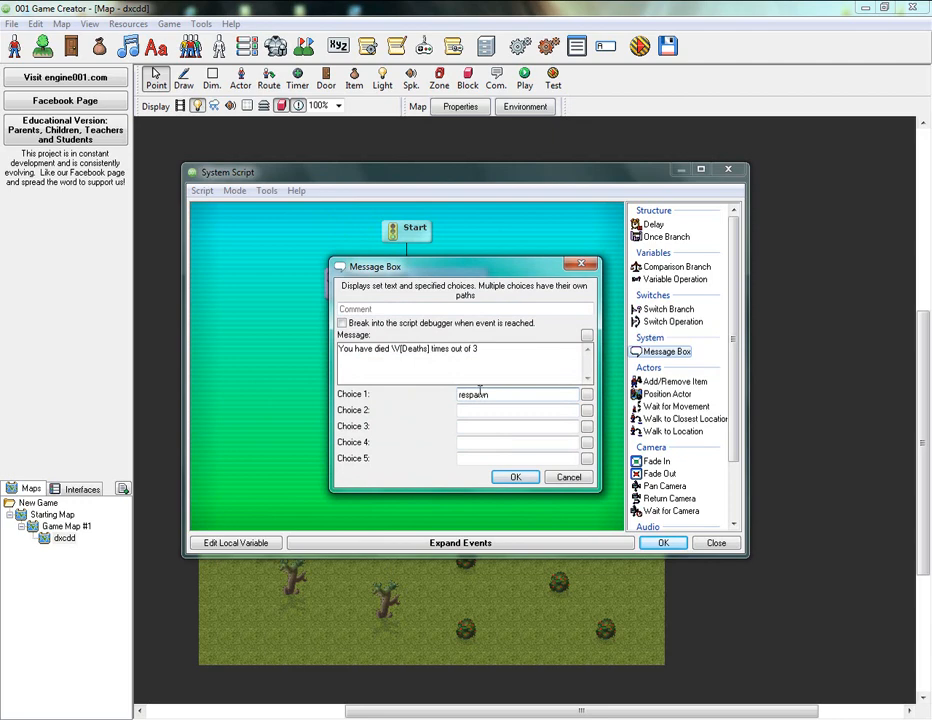
left_click(516, 476)
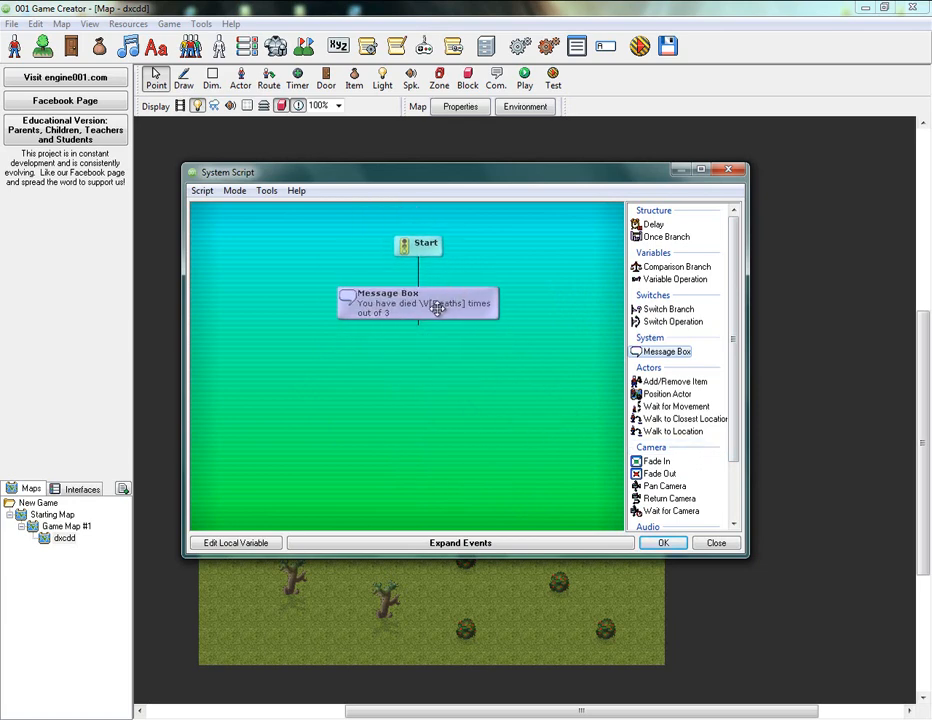
double_click(418, 304)
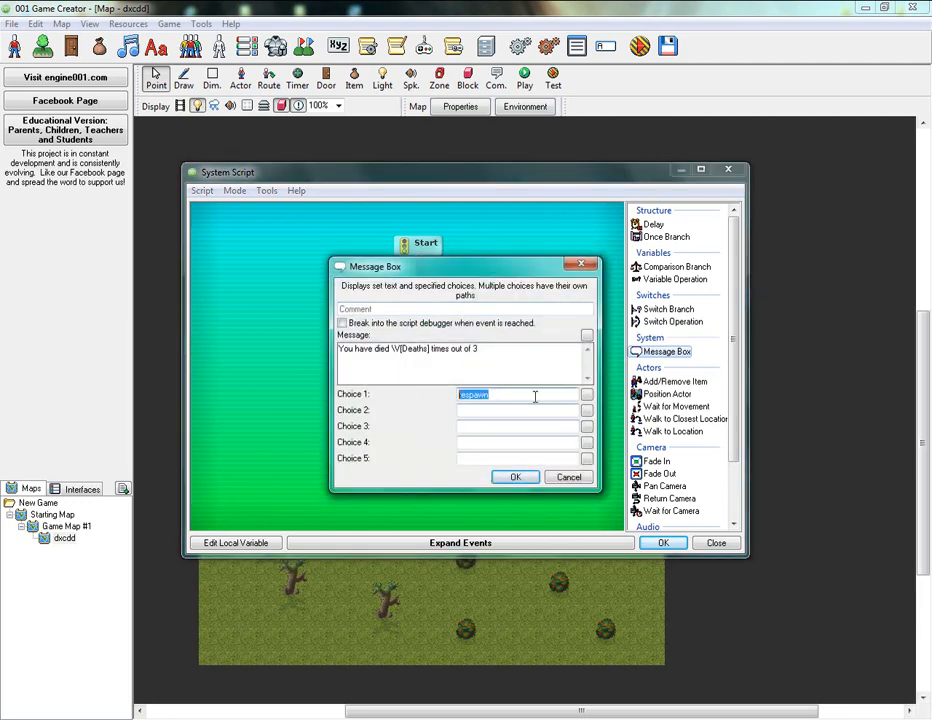
left_click(520, 394)
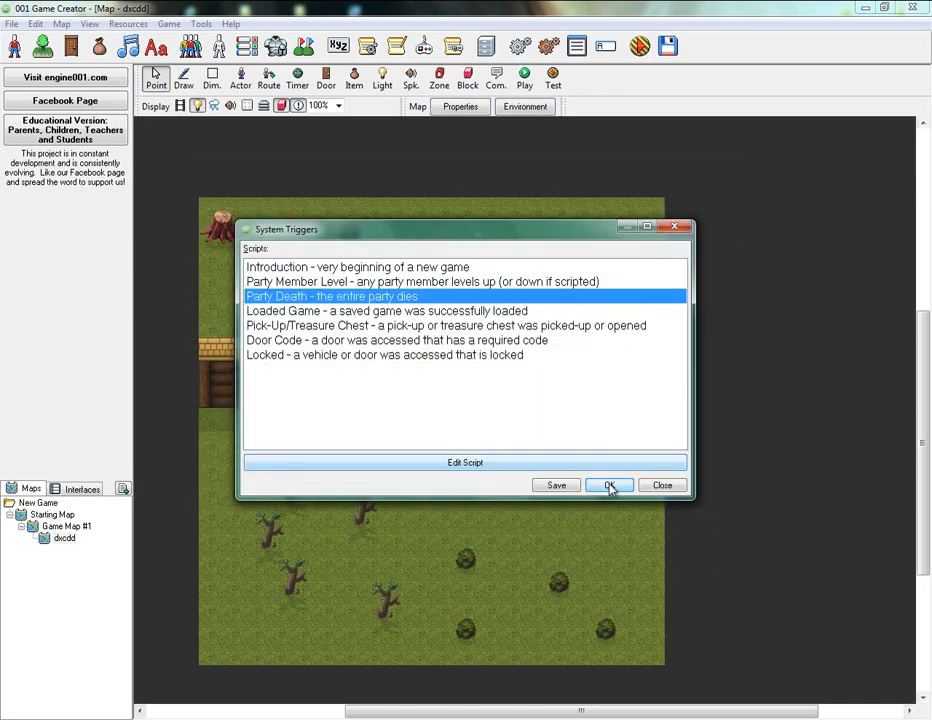
Apply the trigger changes and reopen the Party Death script with events expanded
left_click(608, 486)
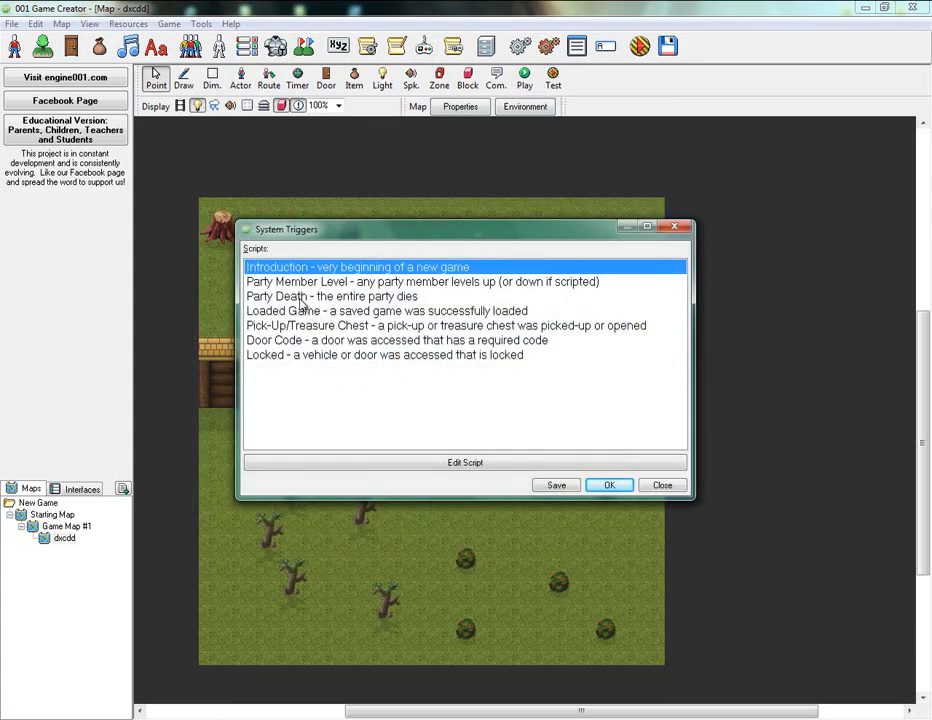
double_click(330, 296)
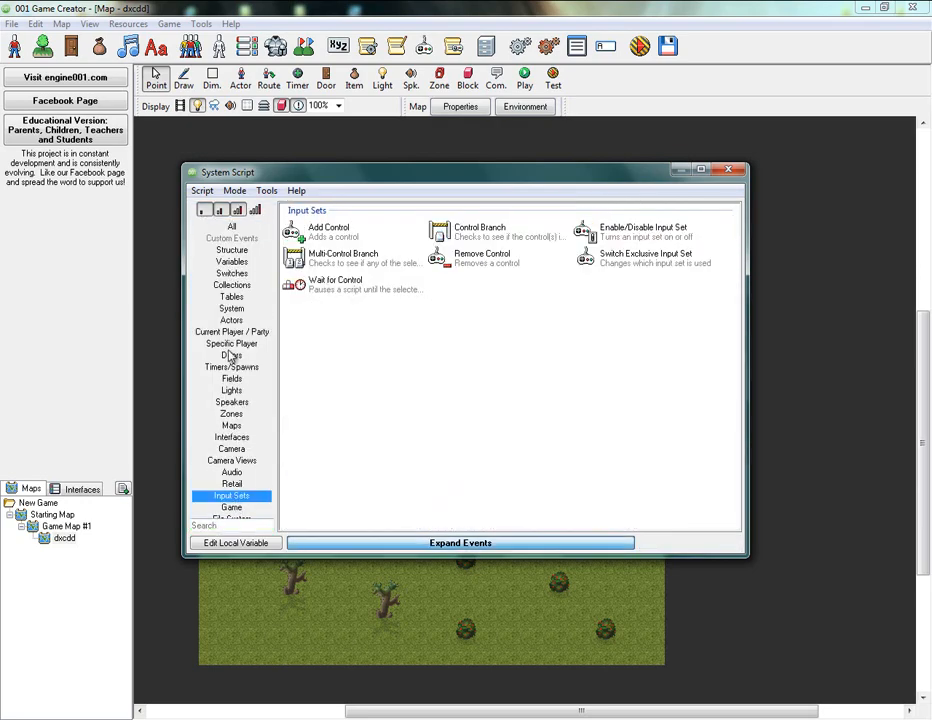
Add a Kill/Revive Actor event that kills the main actor under Start
left_click(232, 226)
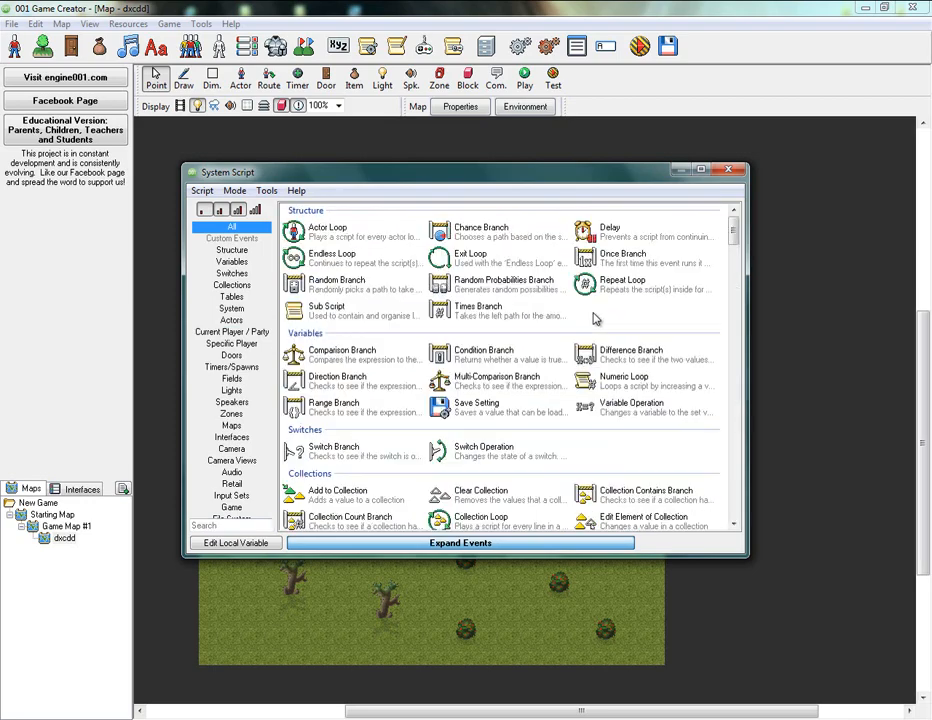
type("kill")
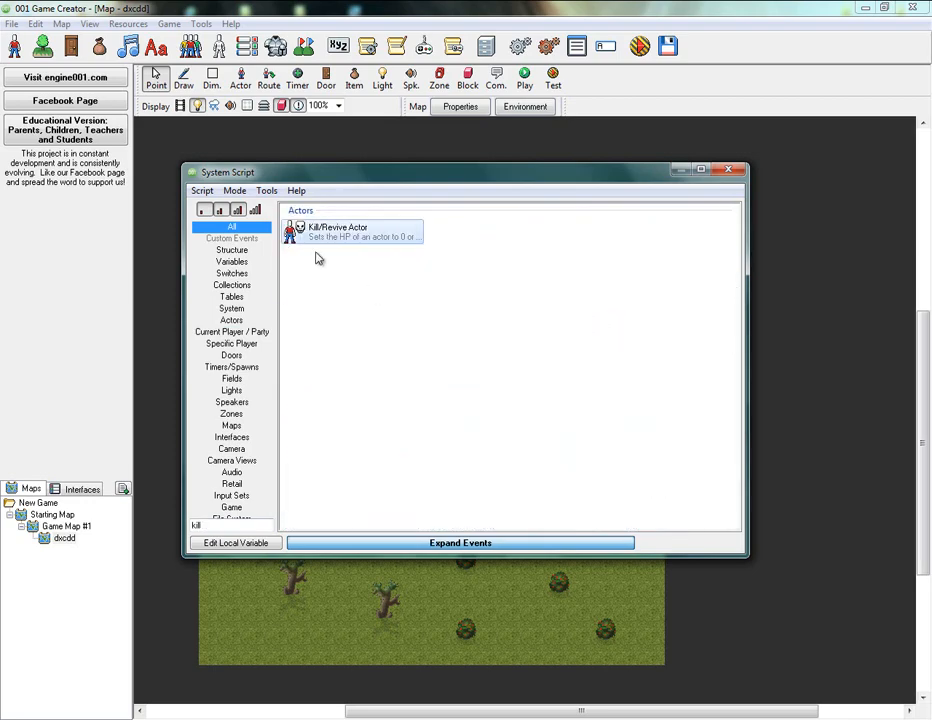
double_click(350, 230)
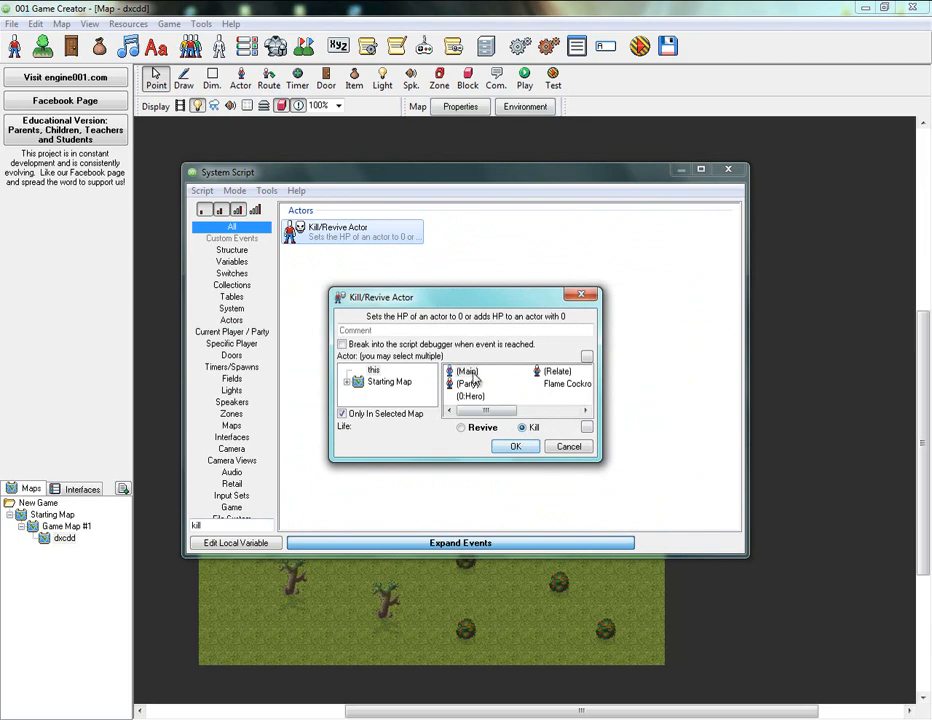
left_click(516, 446)
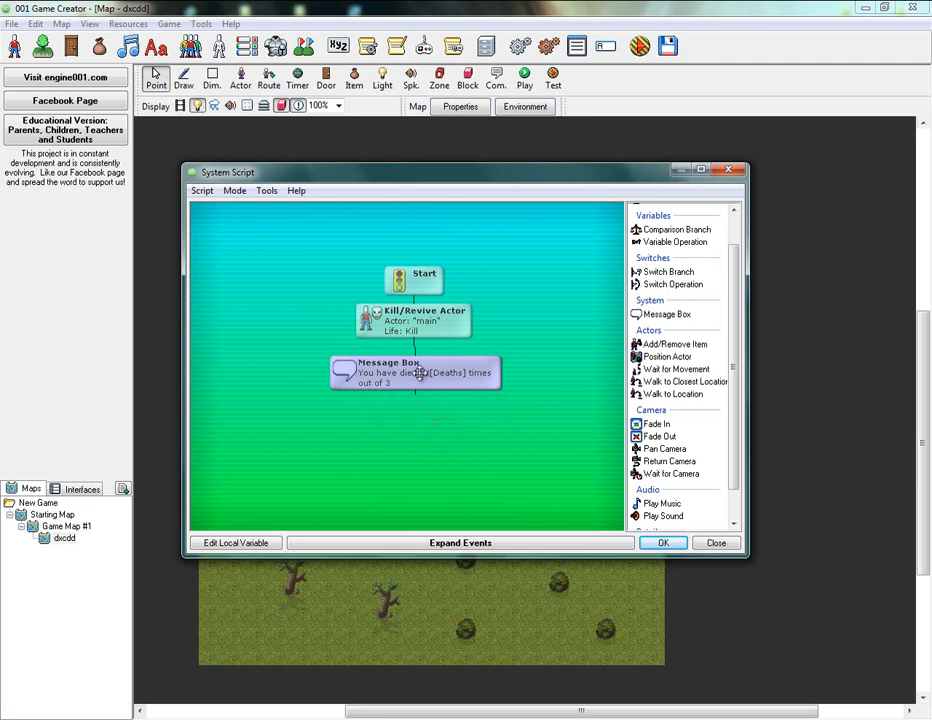
Arrange the script nodes so Start, Kill/Revive Actor and the death-count message box link in sequence
double_click(416, 372)
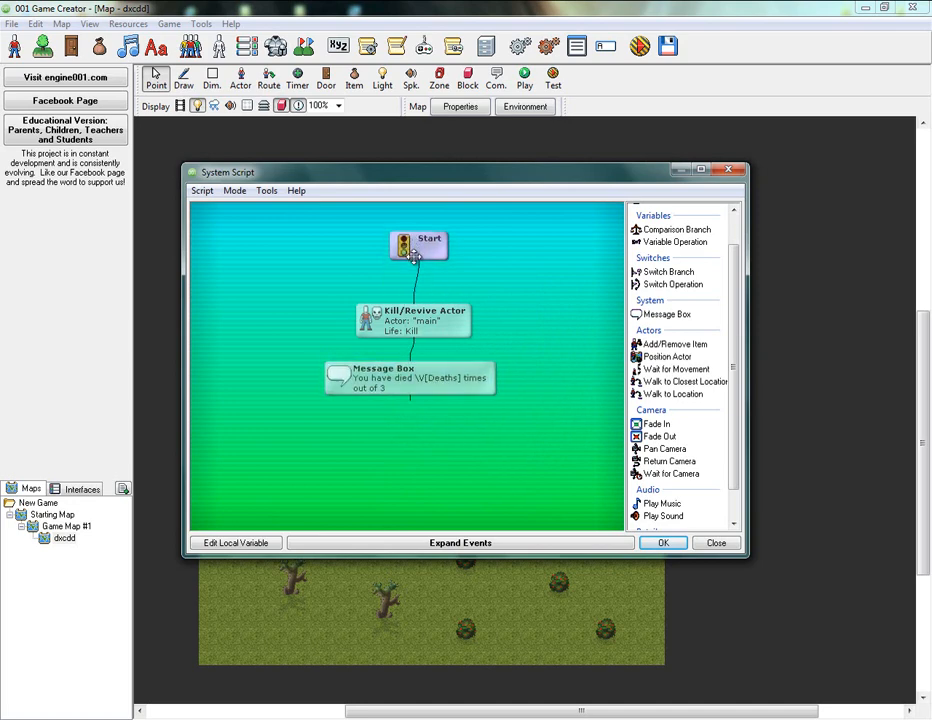
mouse_move(416, 268)
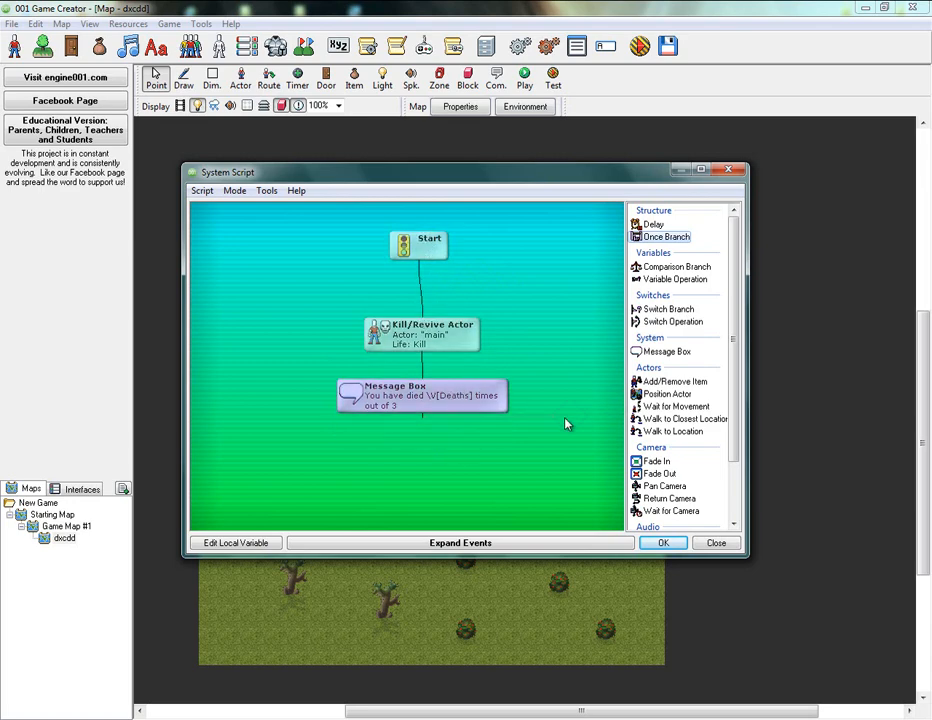
mouse_move(516, 438)
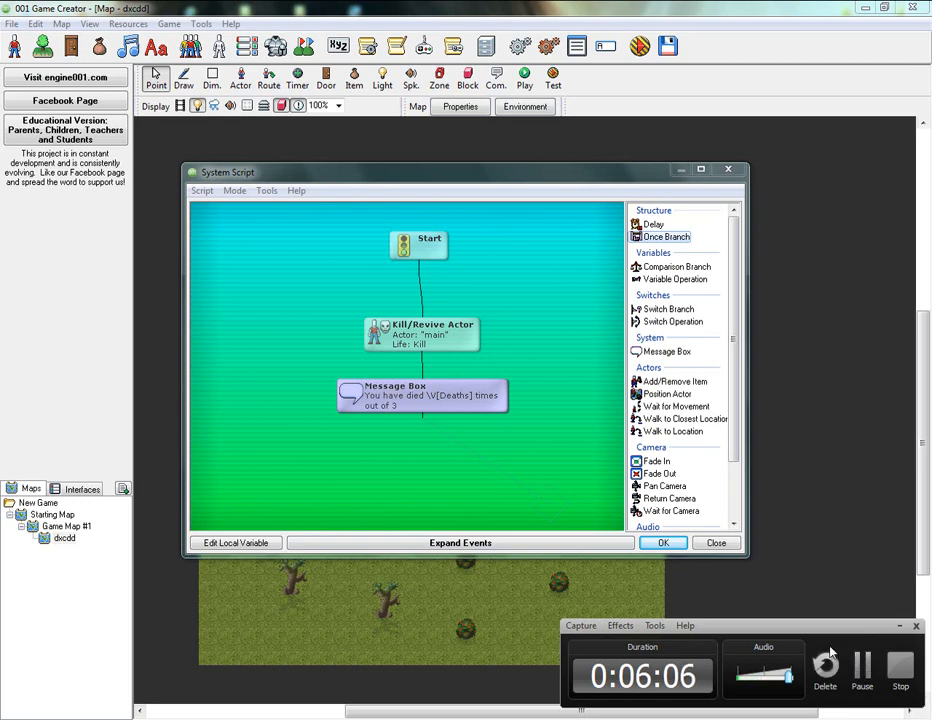
mouse_move(228, 232)
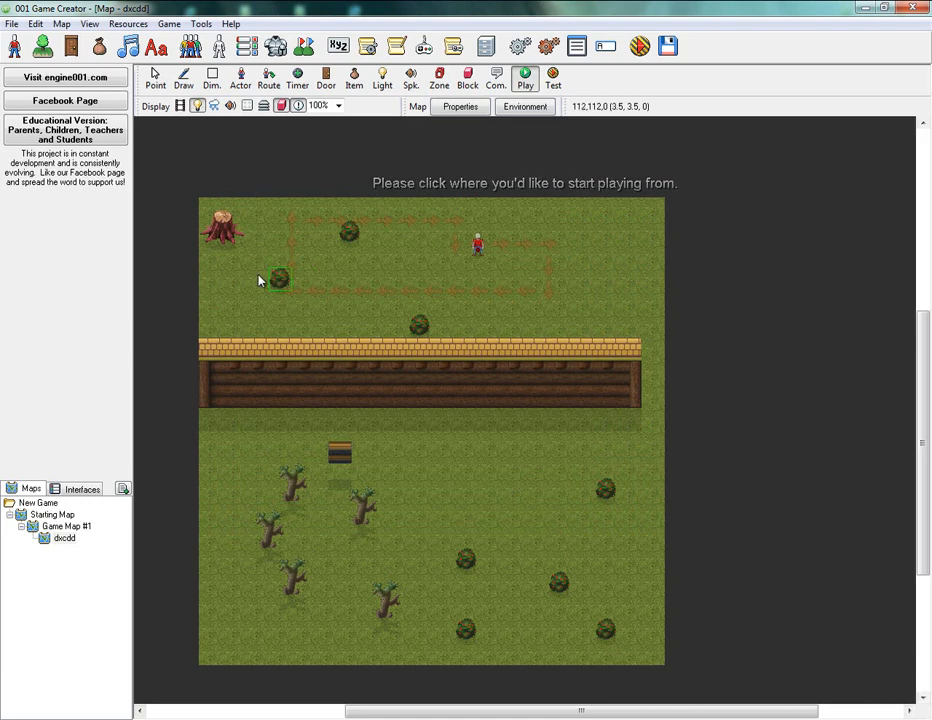
Launch a test play from a spot on the map, reaching 'You have died 0 times out of 3' with Respawn
left_click(184, 76)
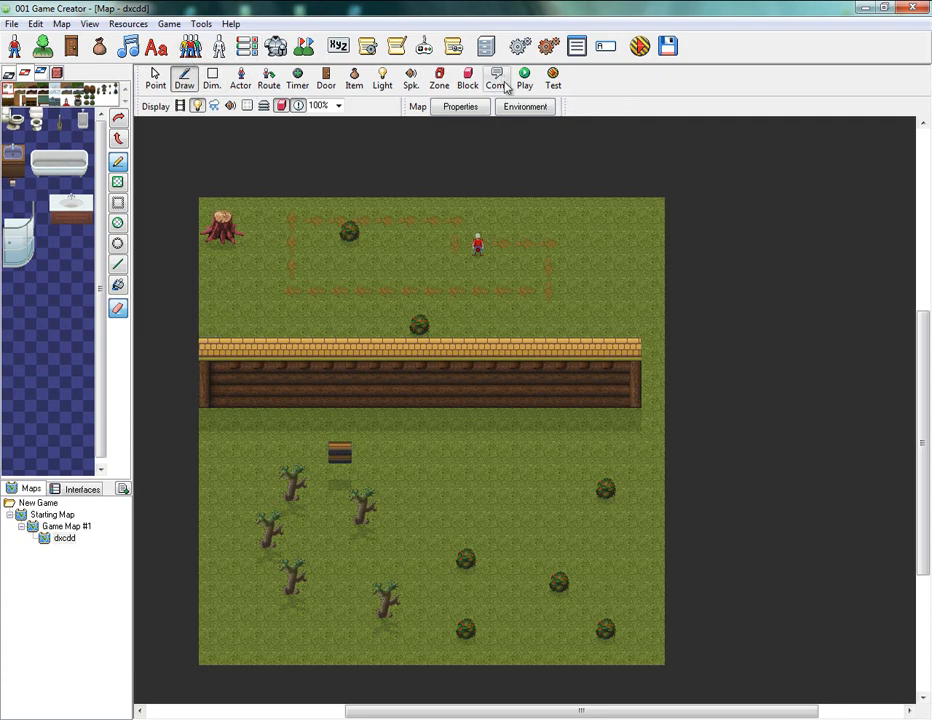
left_click(524, 76)
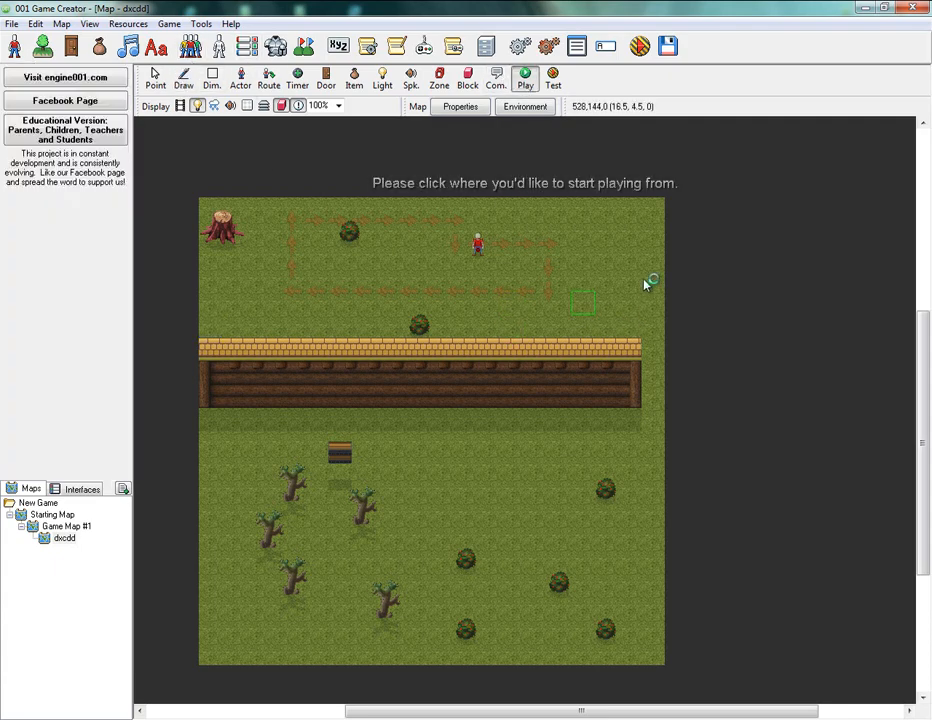
left_click(582, 302)
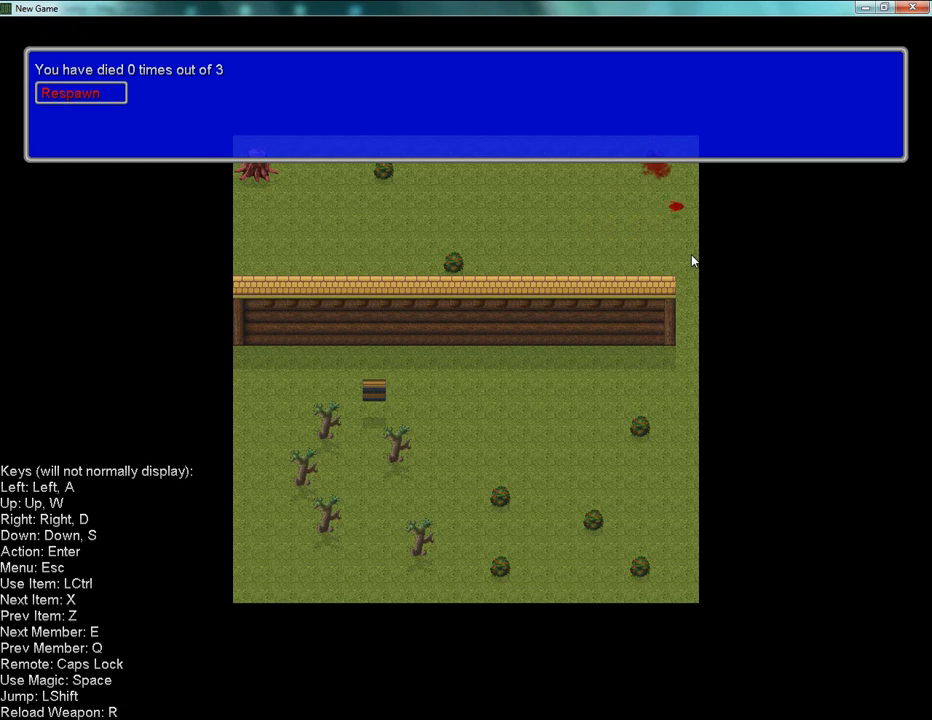
Respawn until maximum deaths, choose an option on the Restart/Shutdown screen, then close the game
left_click(80, 92)
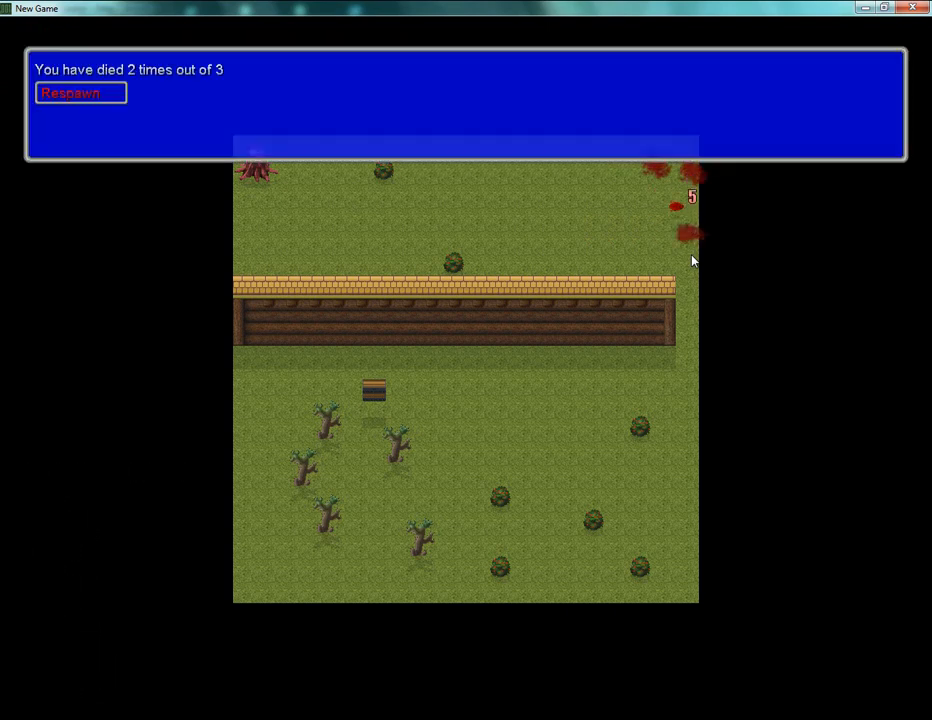
left_click(80, 92)
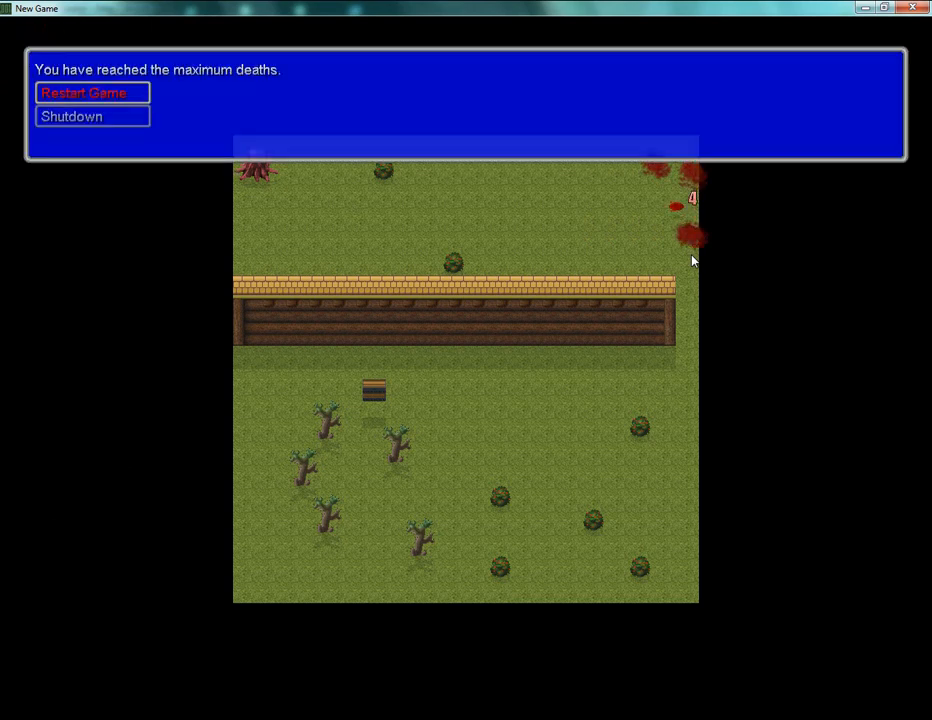
key("Down")
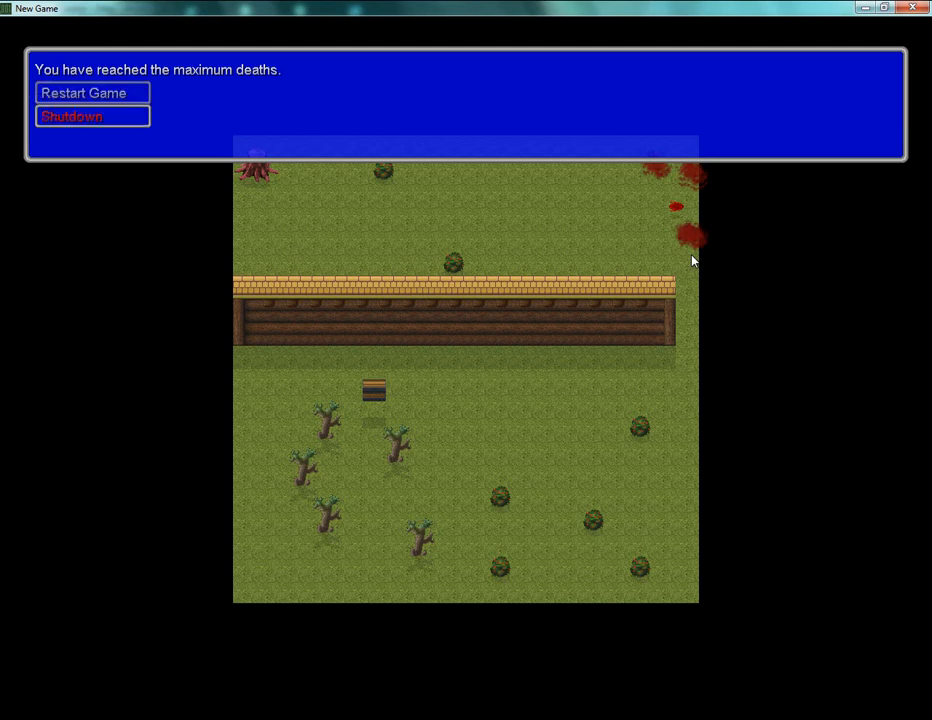
left_click(92, 92)
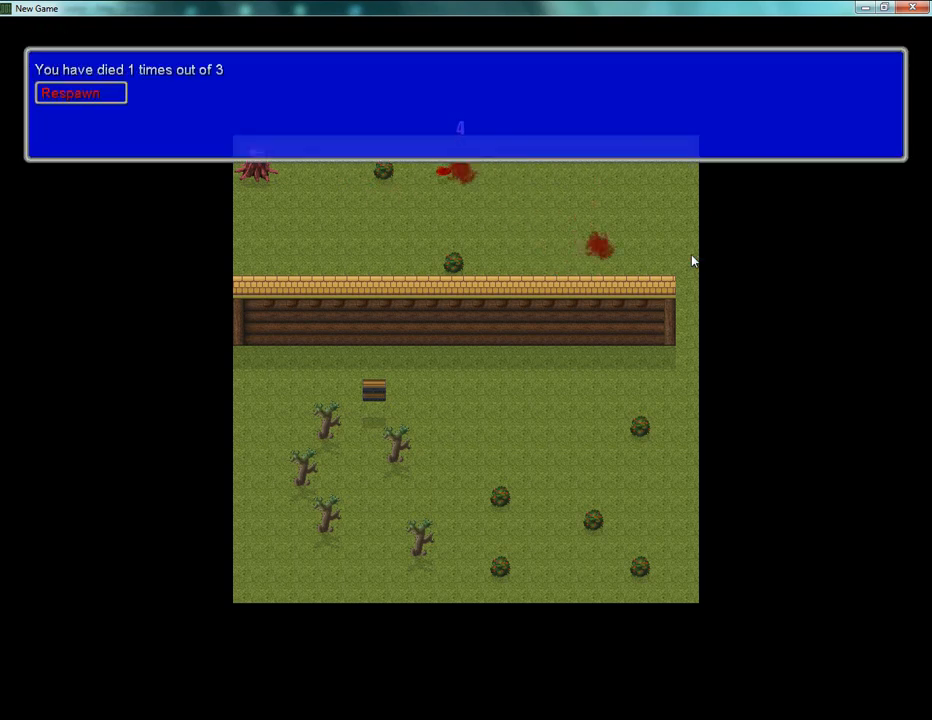
left_click(80, 92)
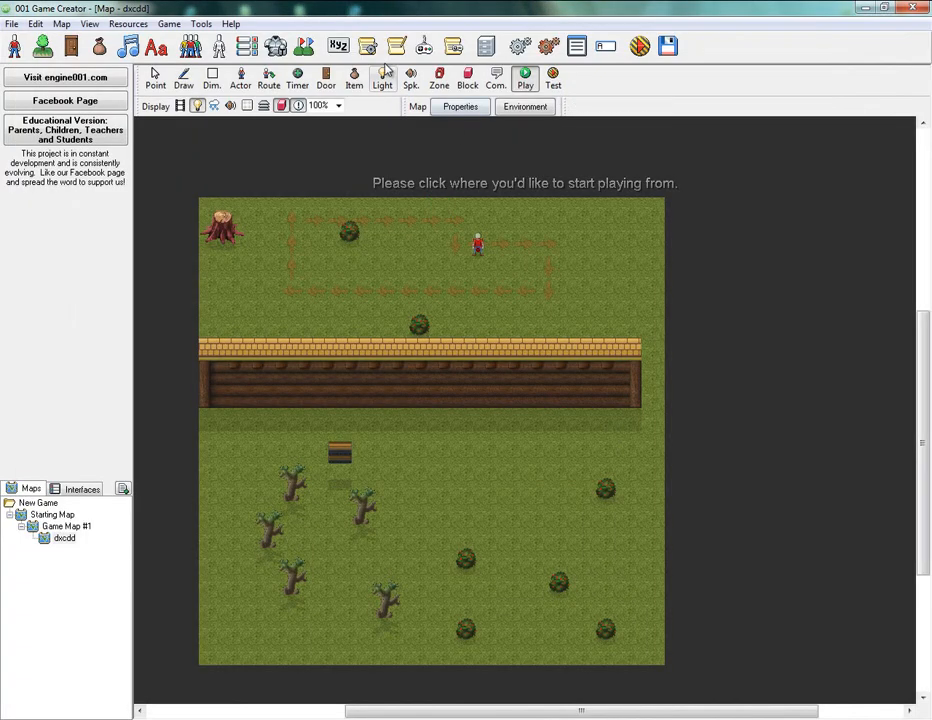
Glance at Global Variables, then review the branched Party Death script from System Triggers
left_click(384, 78)
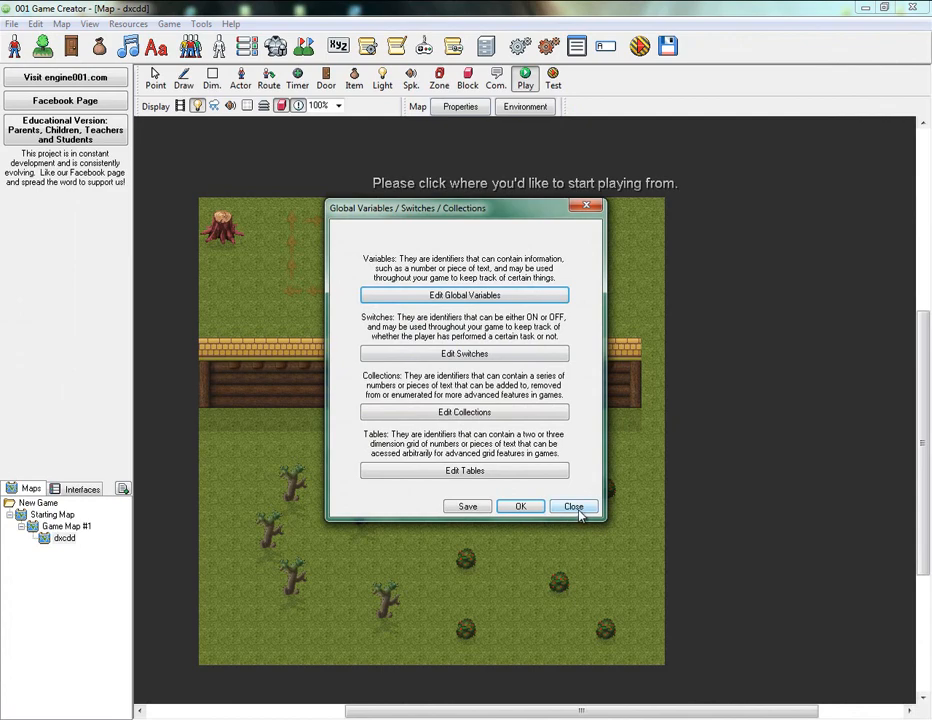
left_click(572, 506)
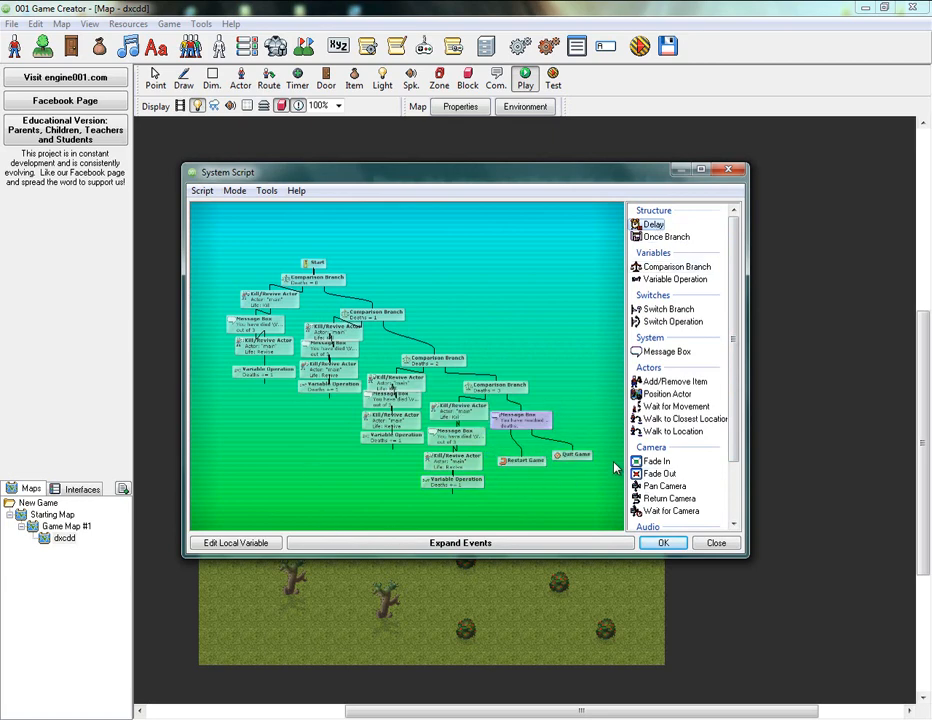
left_click(656, 460)
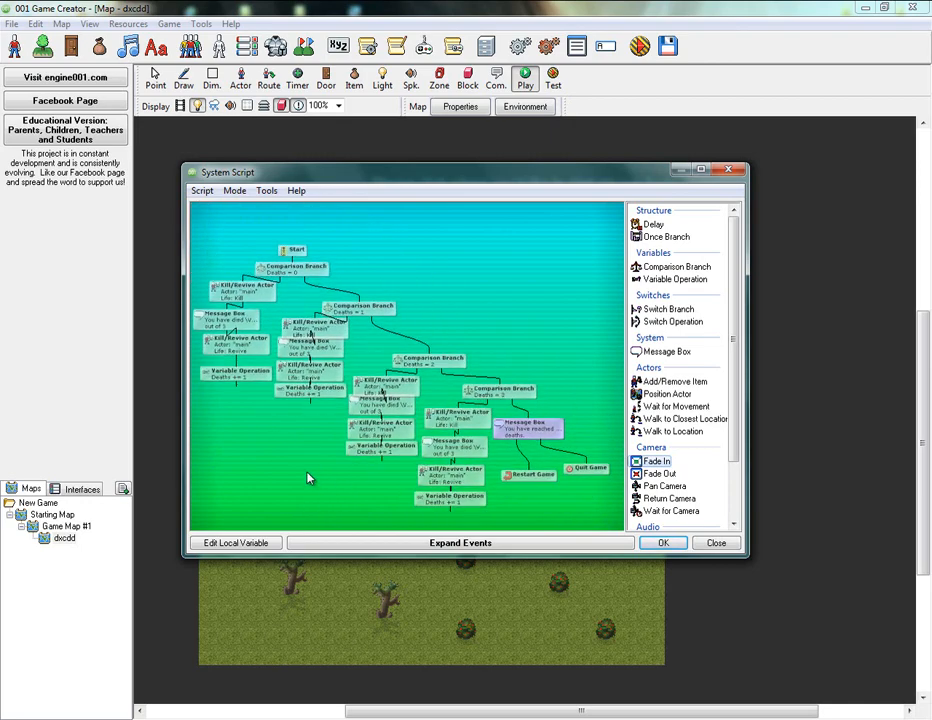
mouse_move(344, 476)
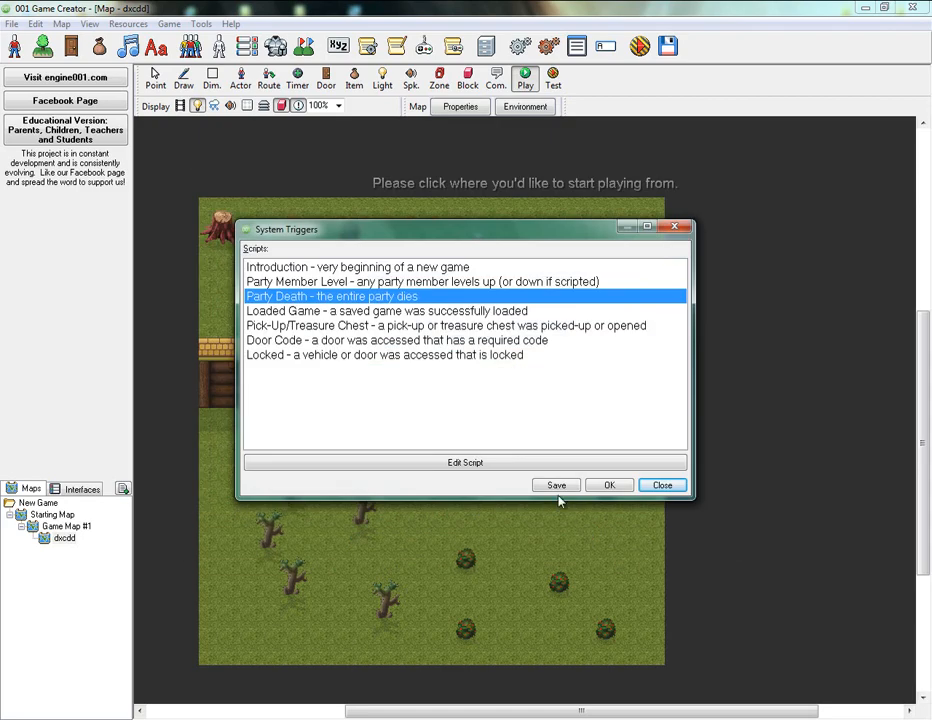
Close System Triggers and launch a new test play from a spot on the lower map
left_click(662, 486)
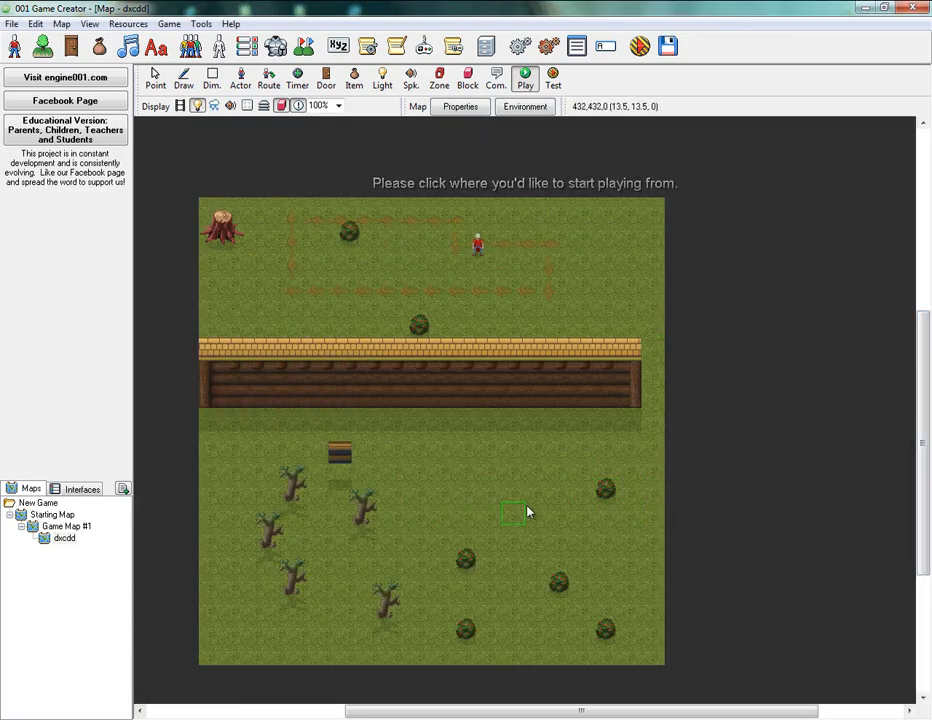
left_click(512, 512)
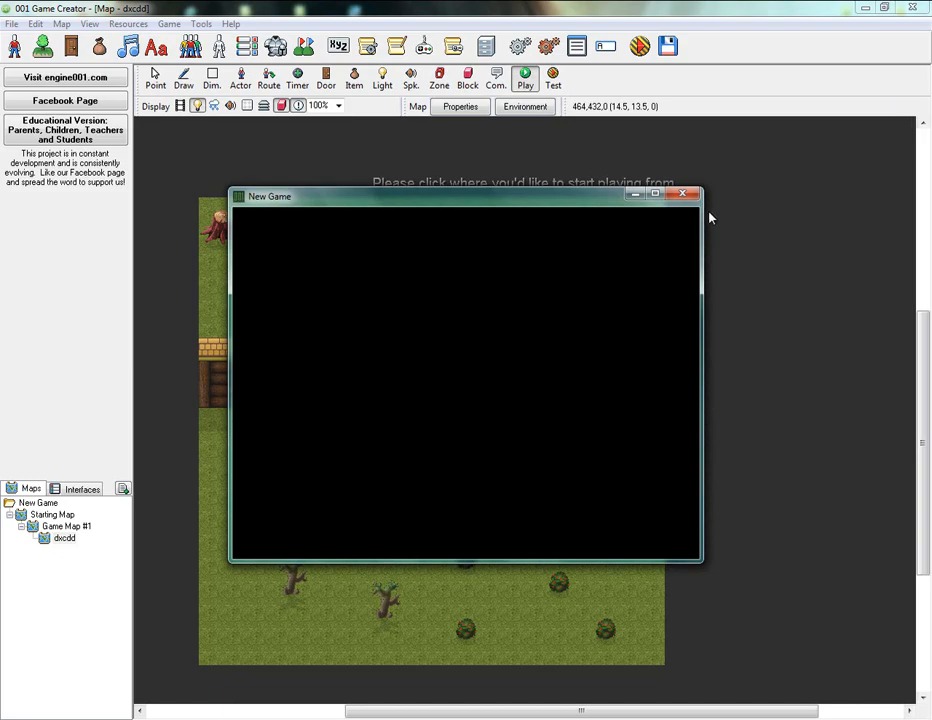